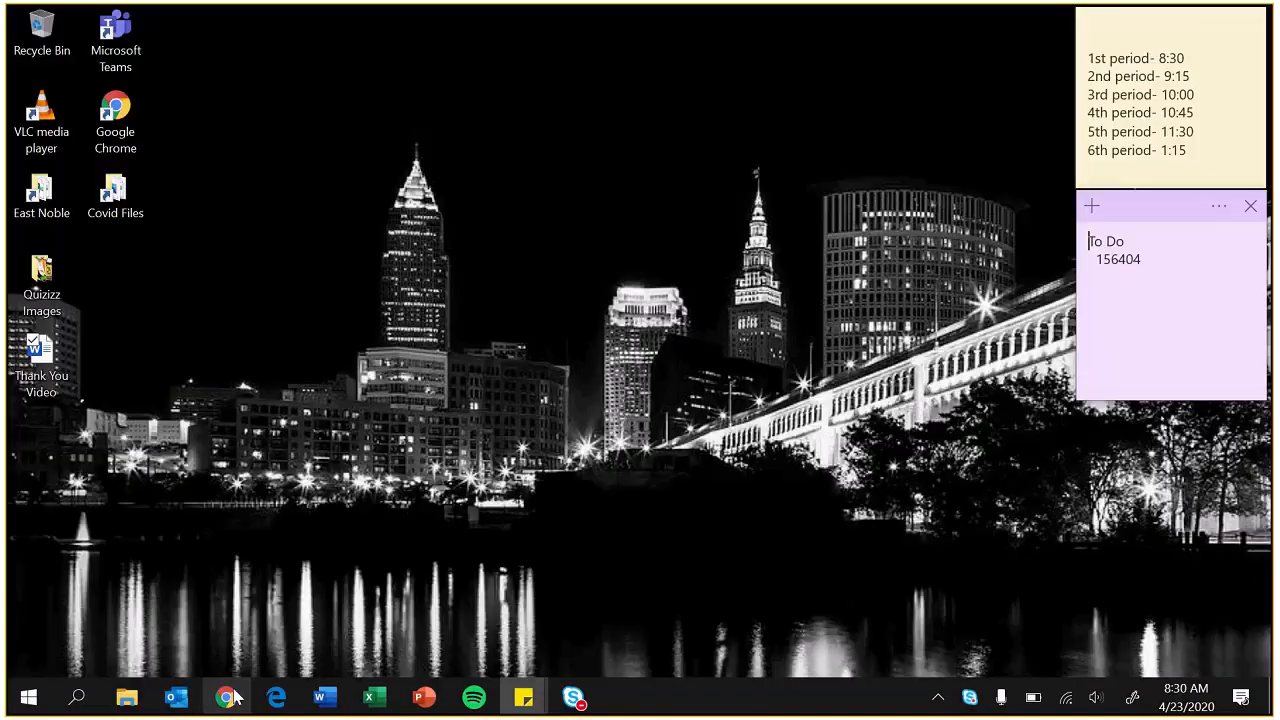
# In Chrome, open Weekly Agendas, pick April 20 to April 24, and scroll to Thursday.
pyautogui.click(227, 697)
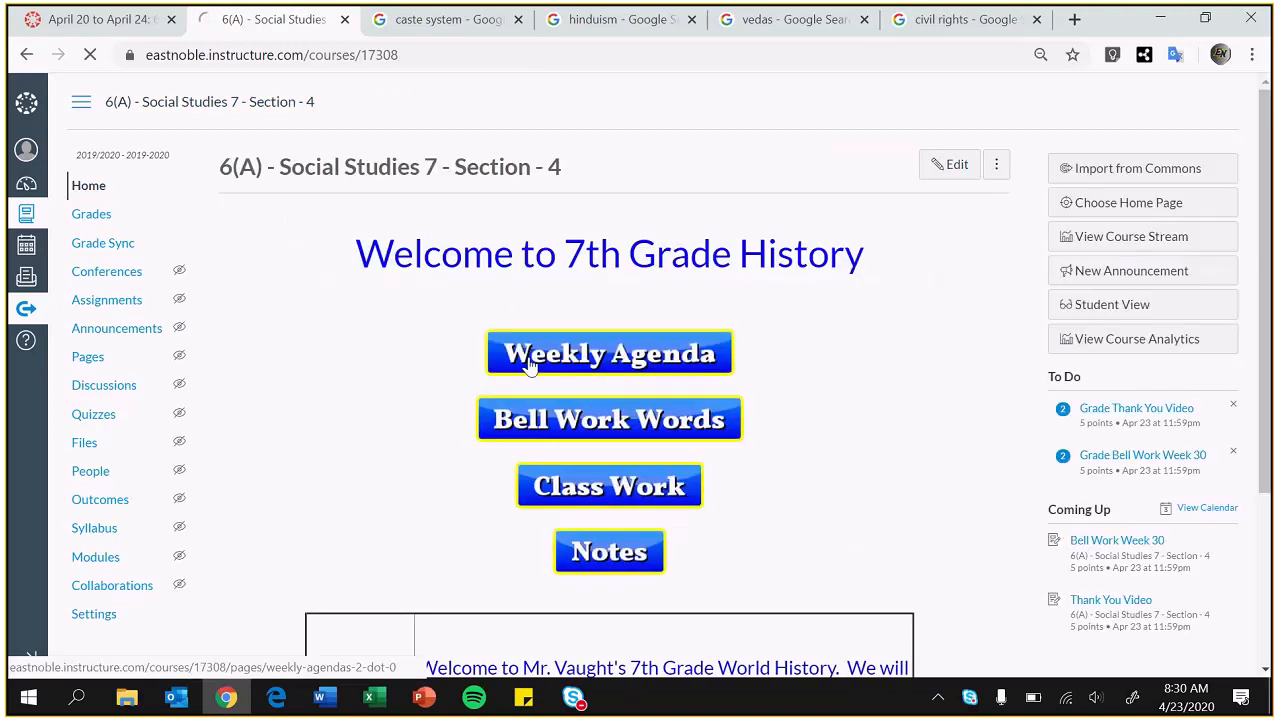
pyautogui.click(609, 353)
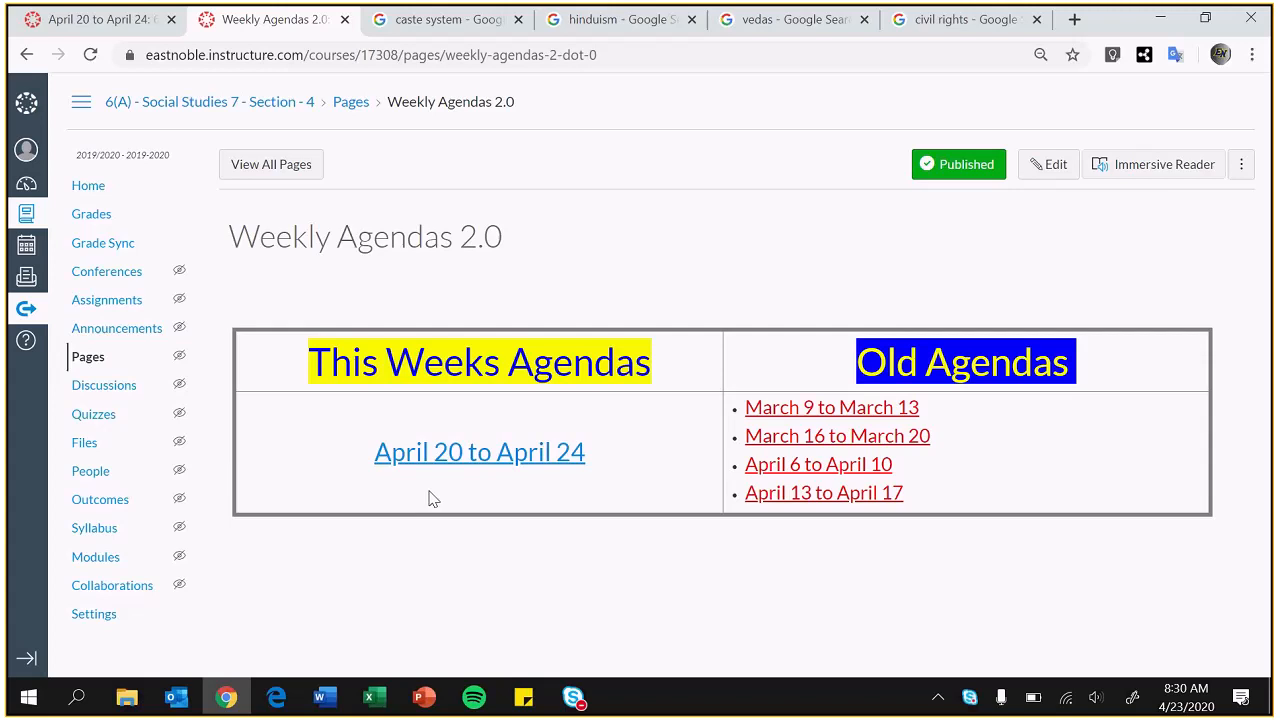
pyautogui.click(479, 451)
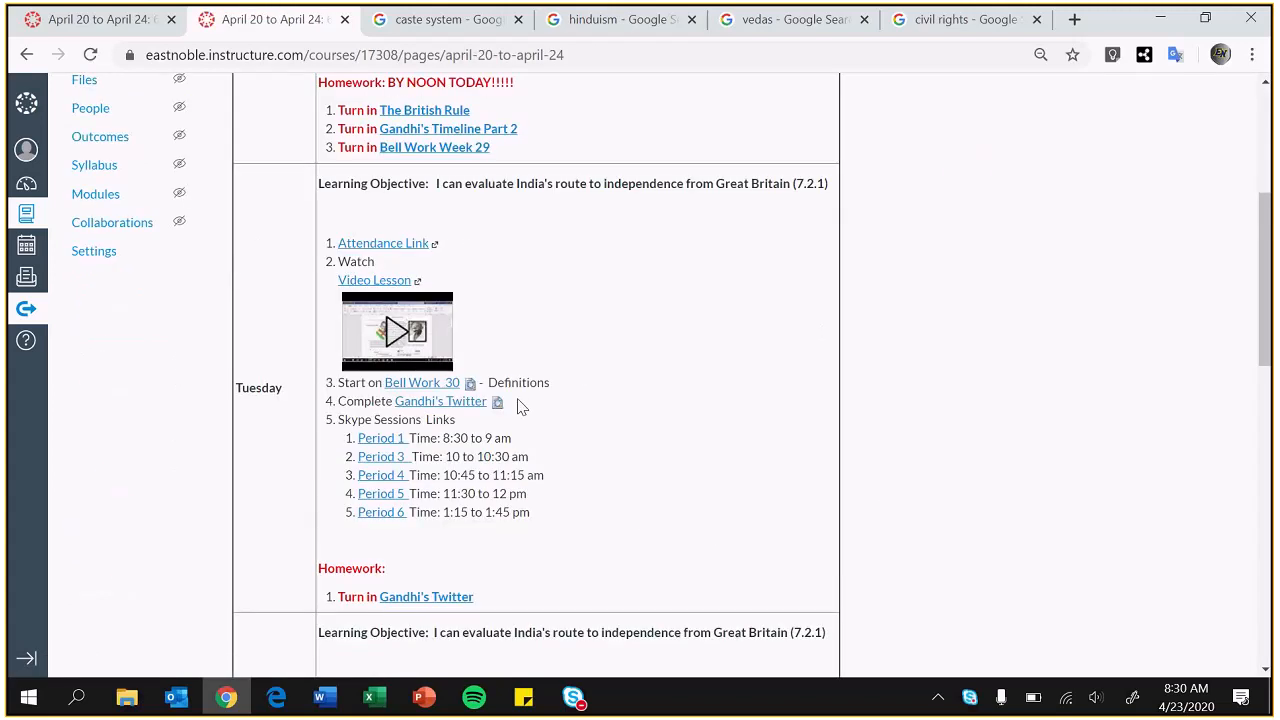
pyautogui.scroll(-3)
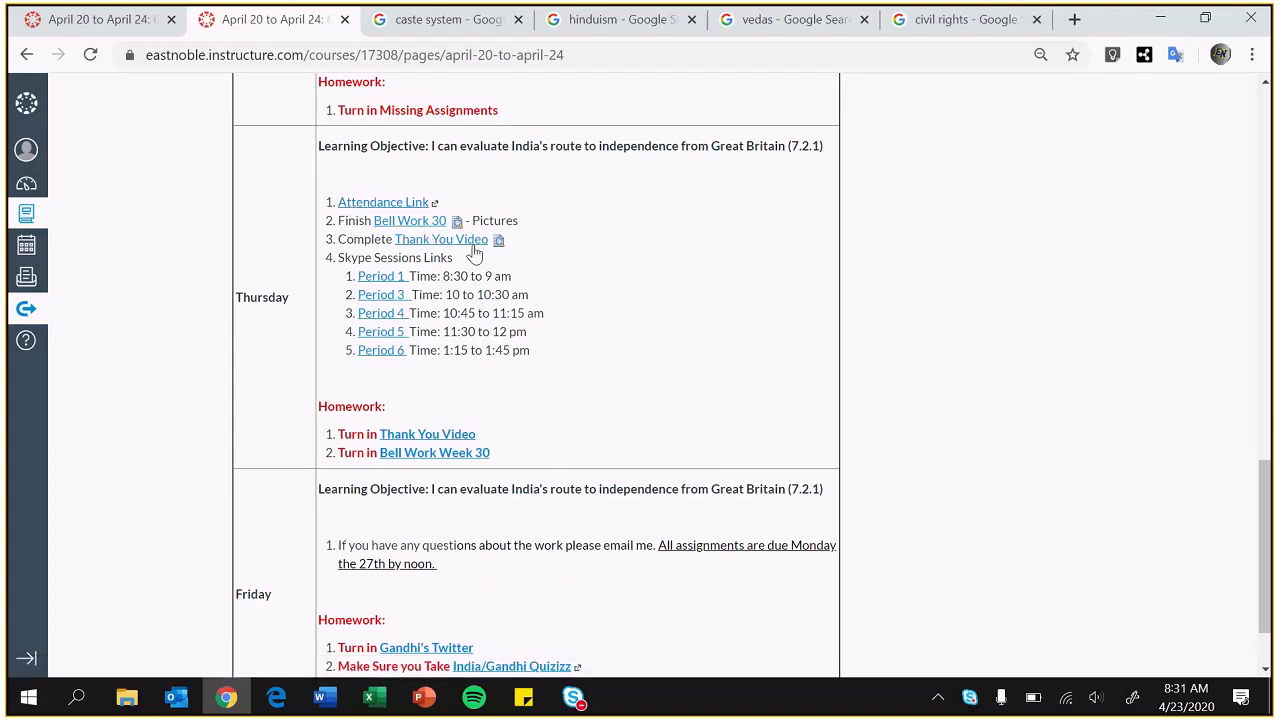
# Preview the BBC image of Brahma and the origins of caste in the caste system results.
pyautogui.click(445, 19)
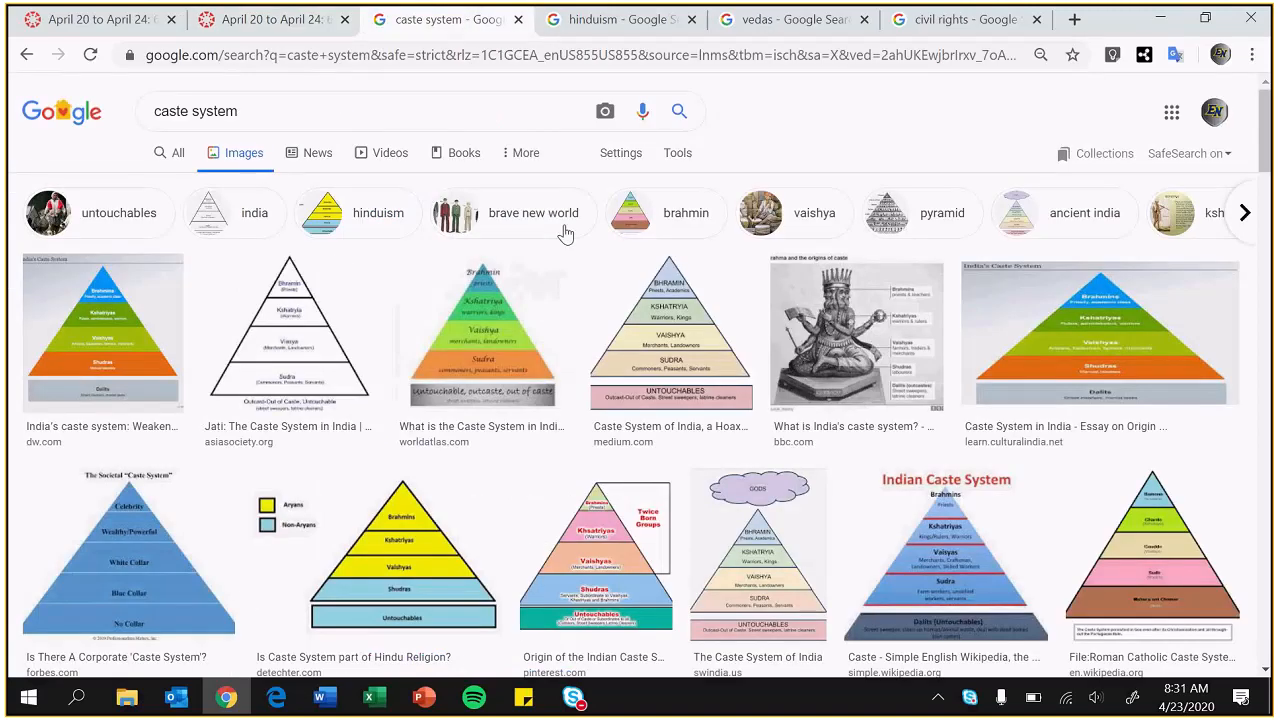
pyautogui.click(856, 332)
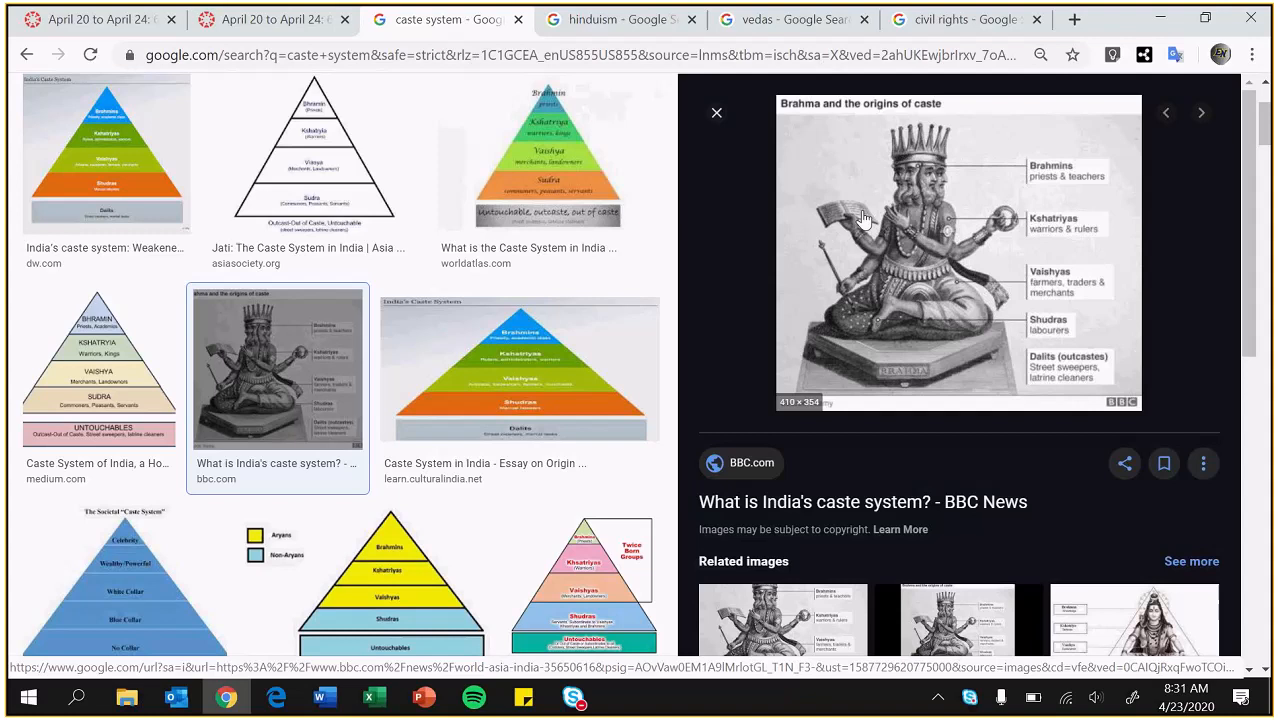
pyautogui.moveTo(967, 154)
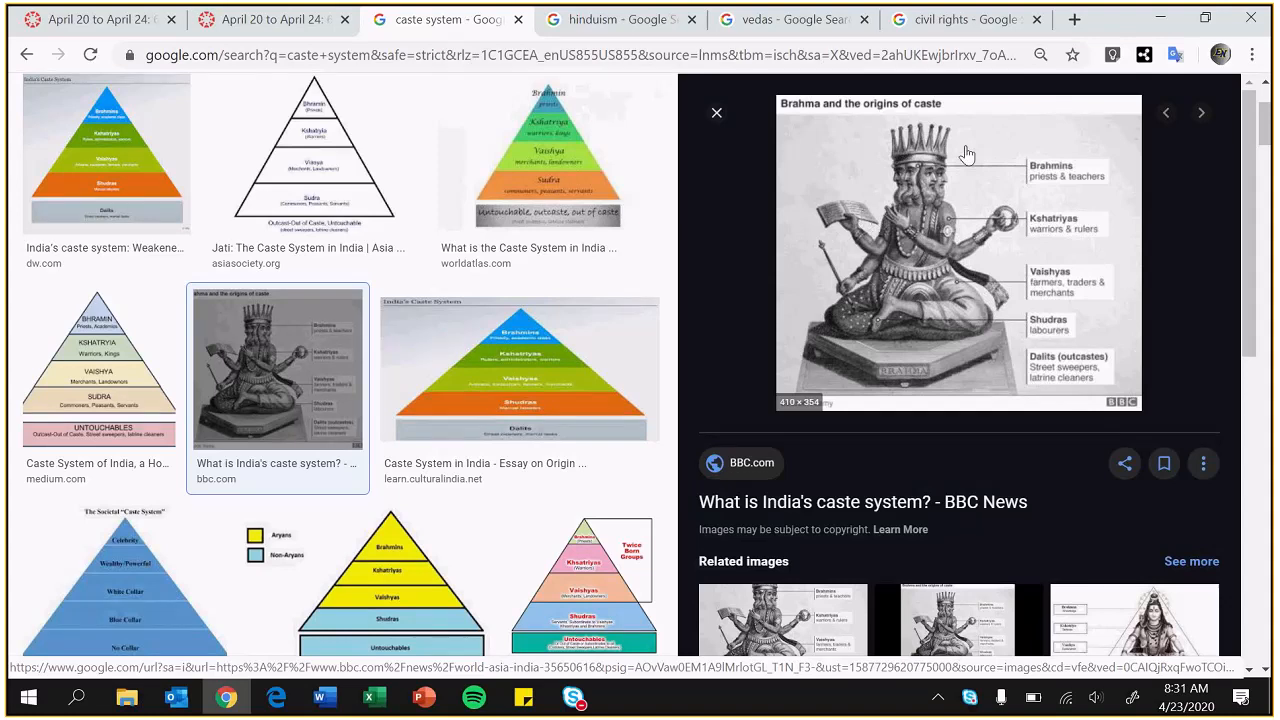
pyautogui.moveTo(1066, 203)
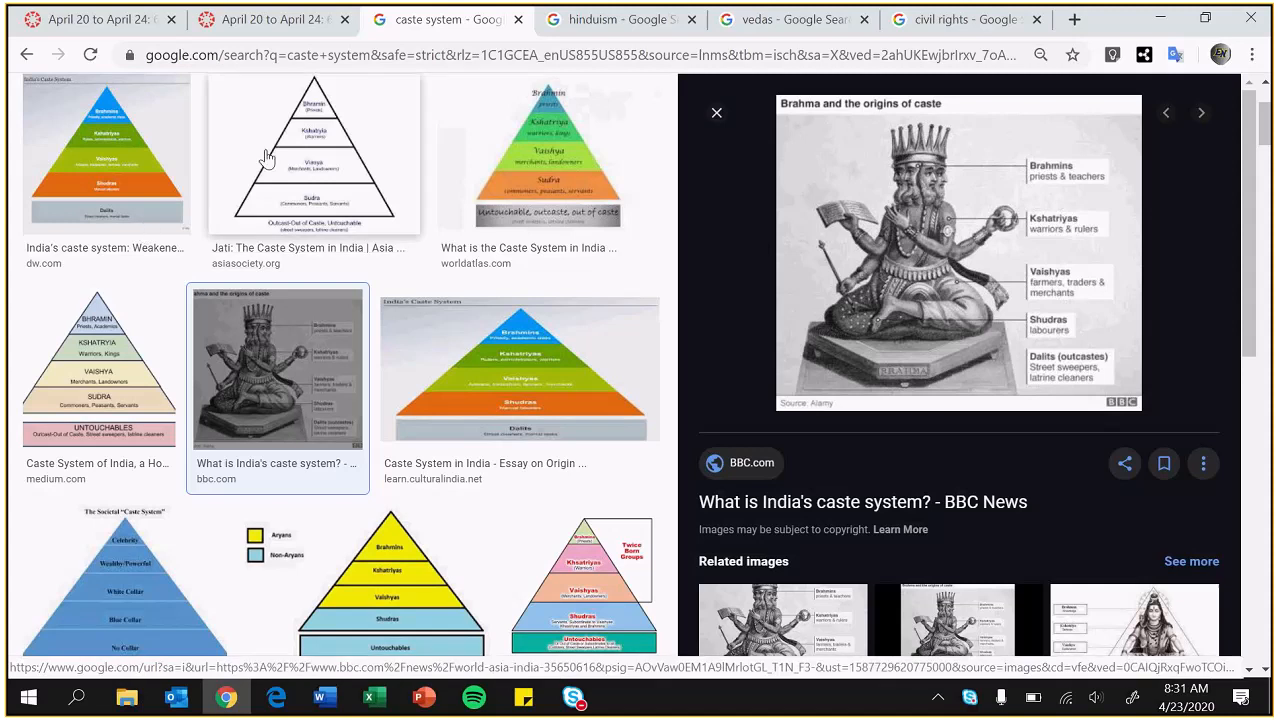
pyautogui.scroll(-3)
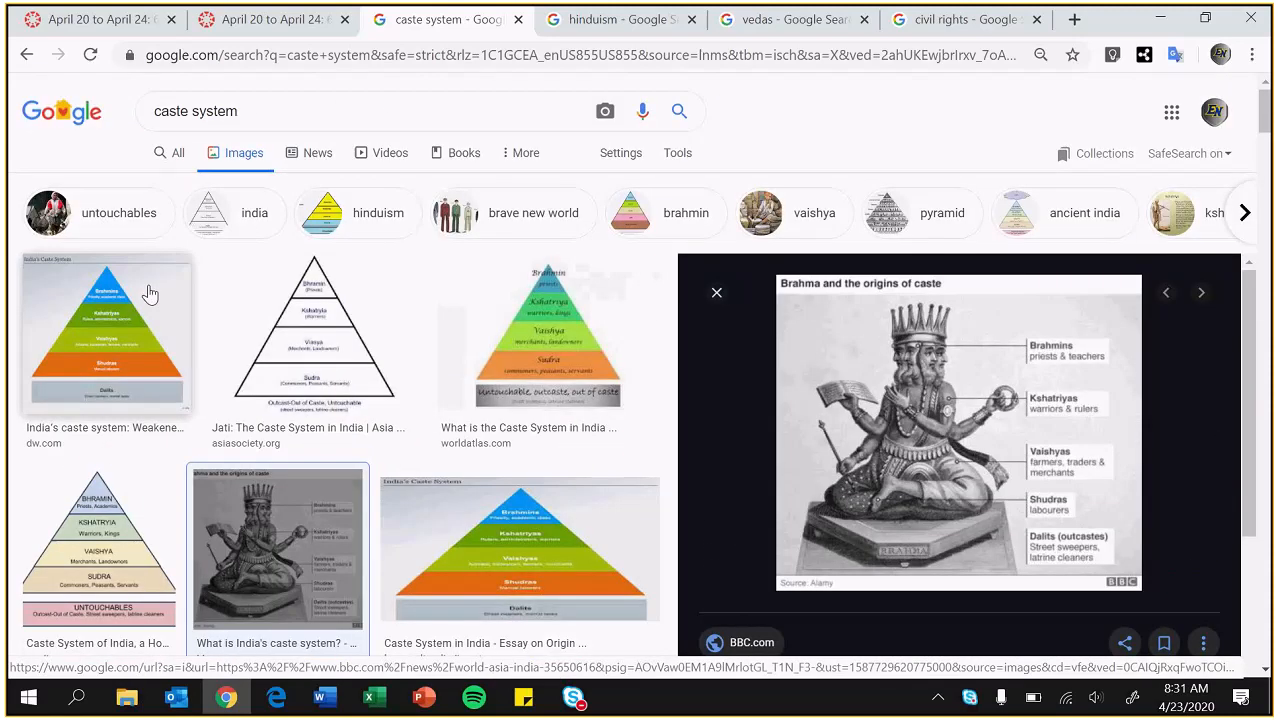
pyautogui.moveTo(505, 413)
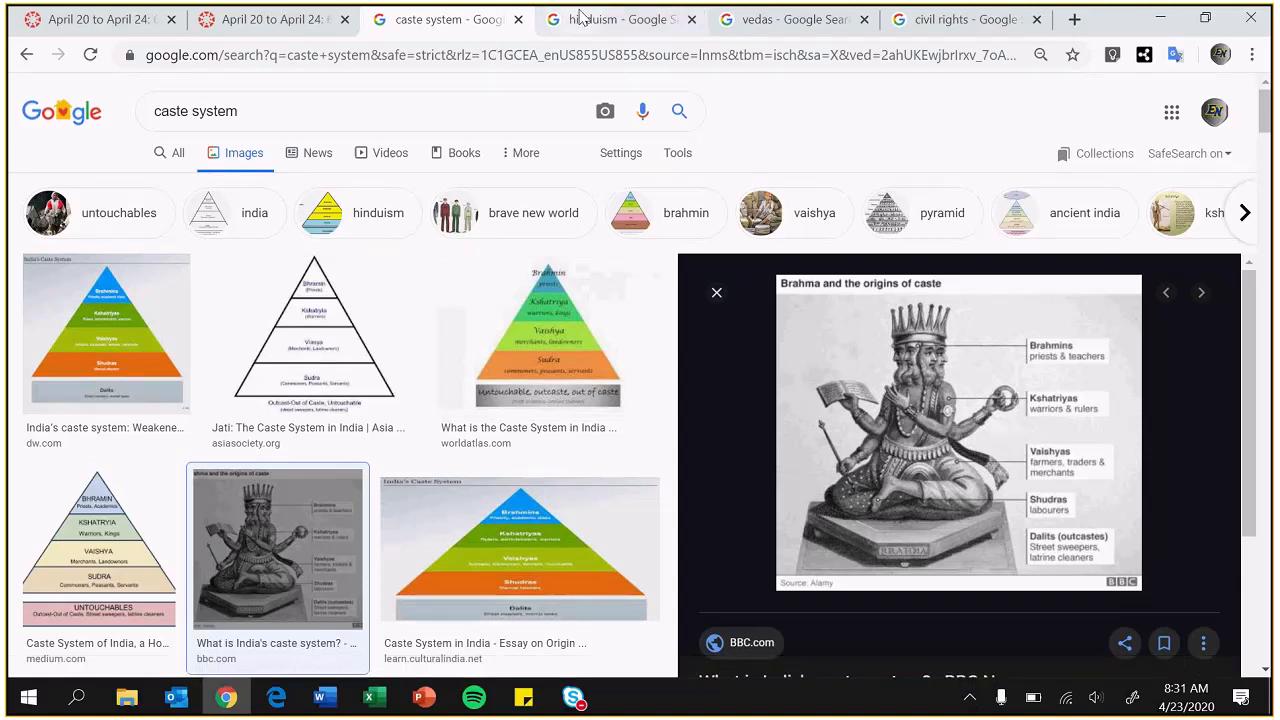
# Preview Listverse's many-faced deities image in hinduism results, then scroll through the results.
pyautogui.click(615, 19)
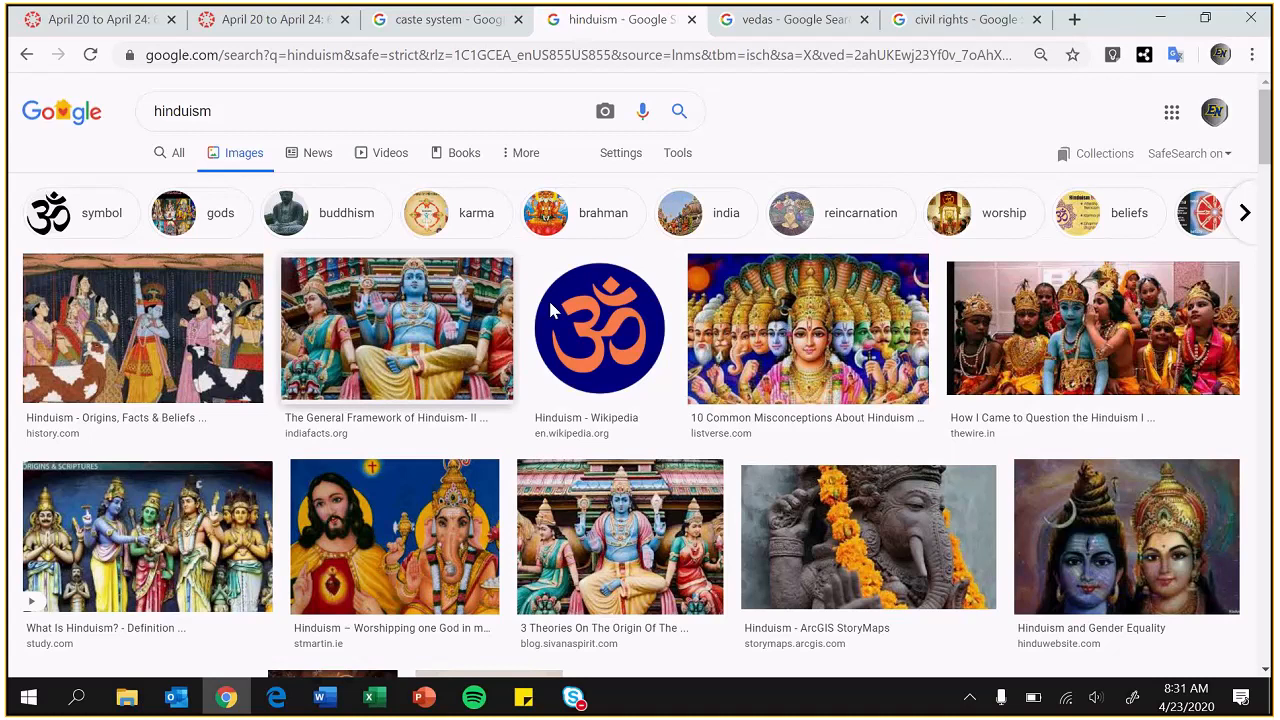
pyautogui.click(807, 328)
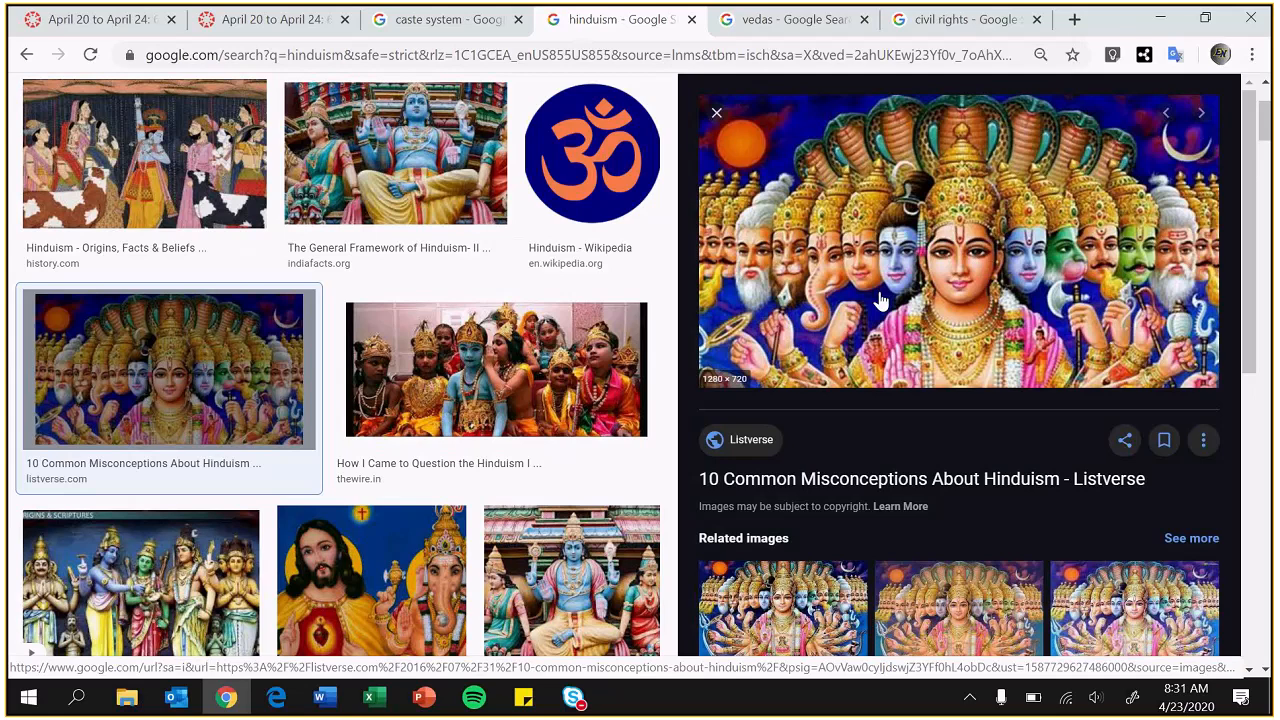
pyautogui.scroll(-3)
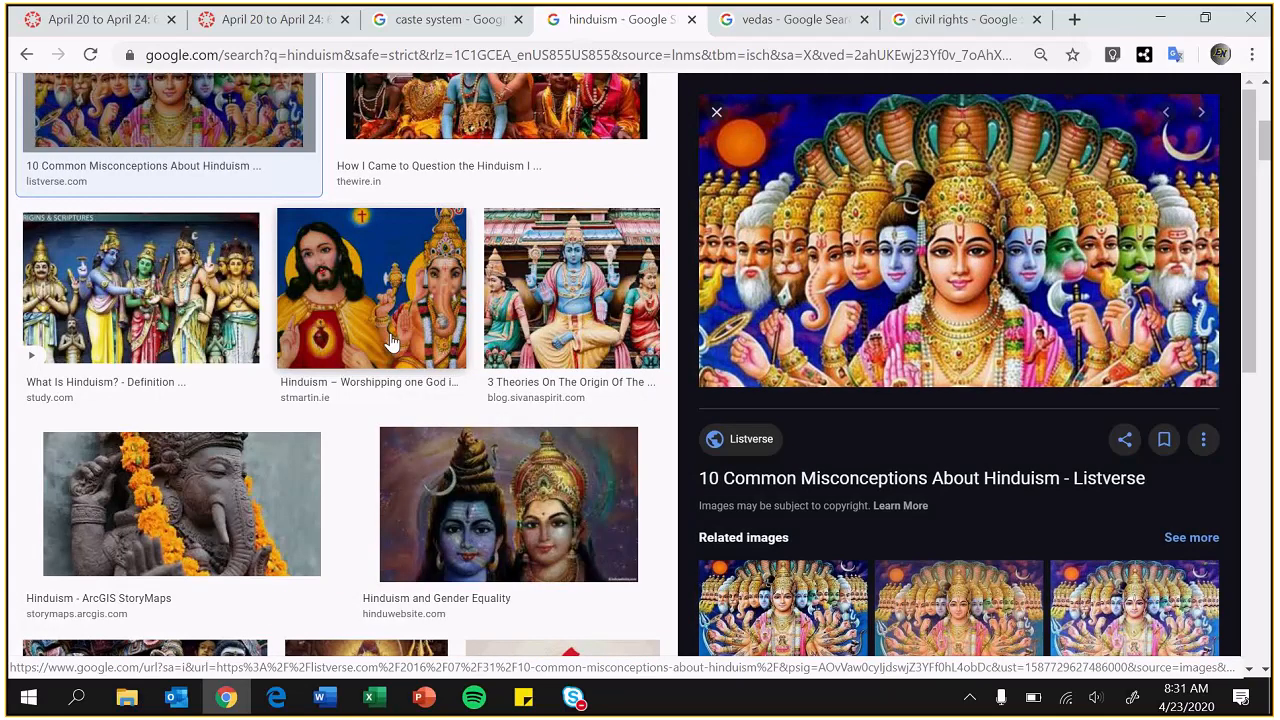
pyautogui.scroll(-3)
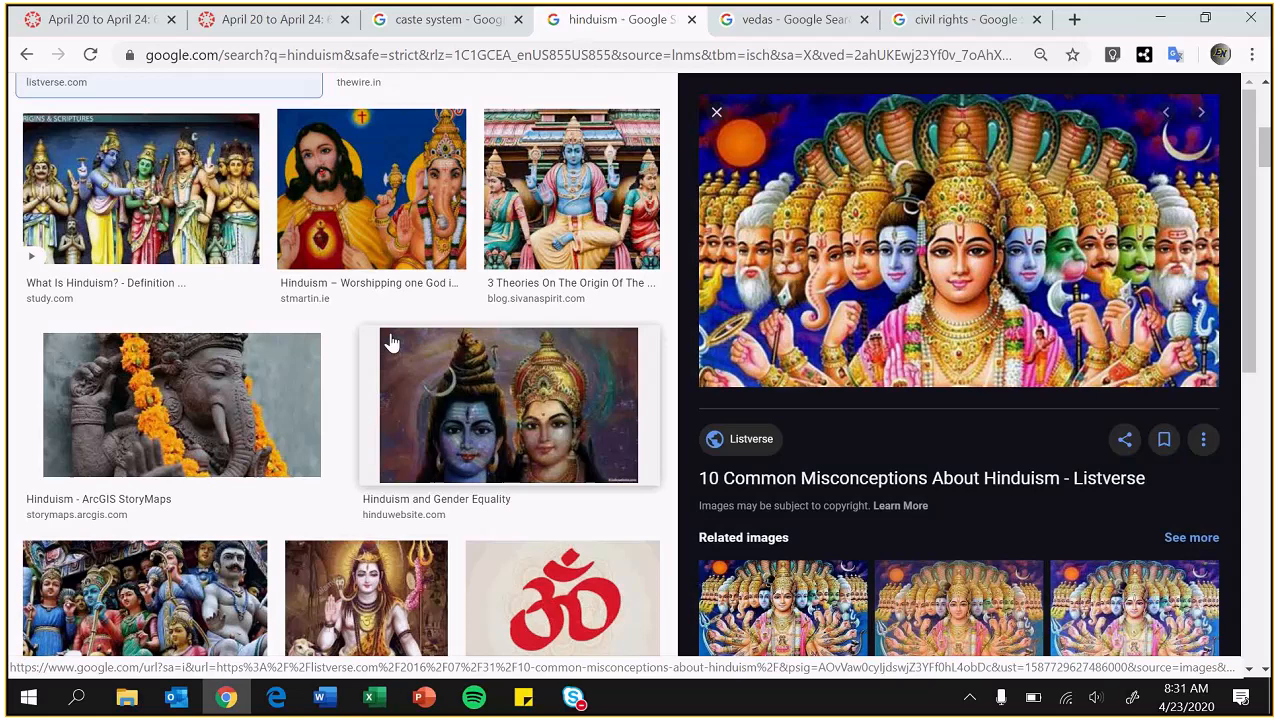
pyautogui.scroll(-3)
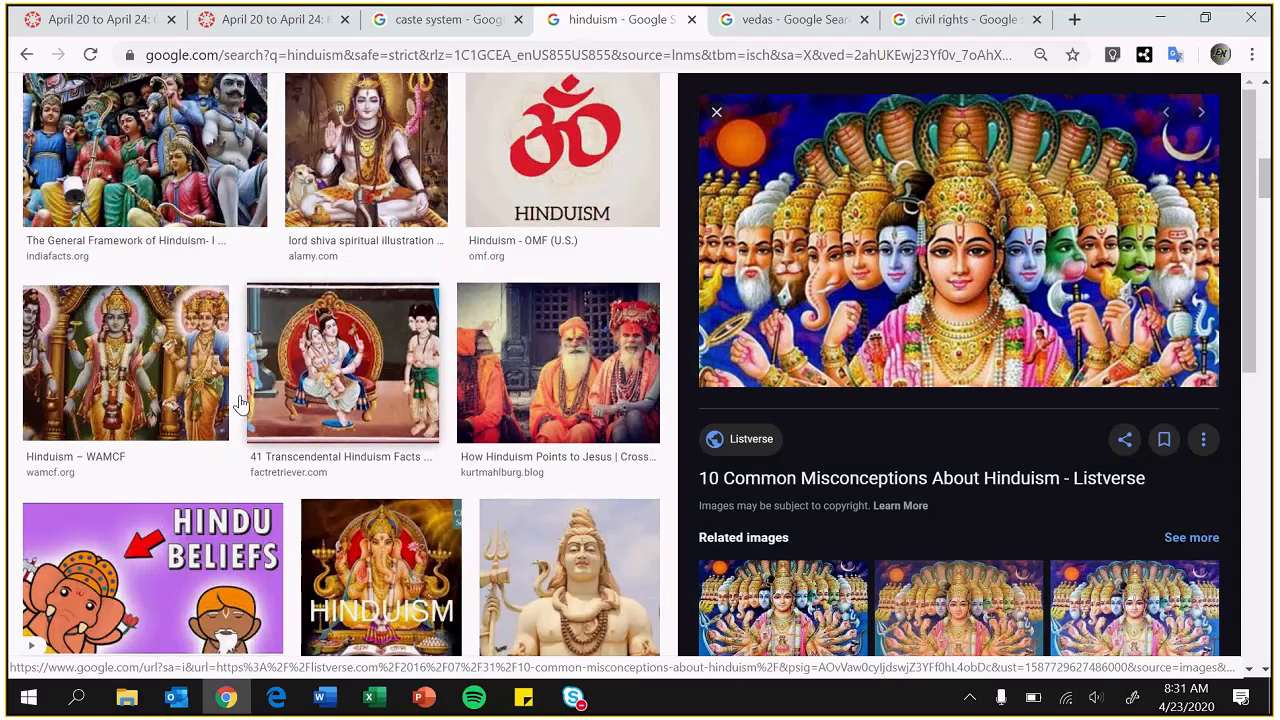
pyautogui.scroll(-3)
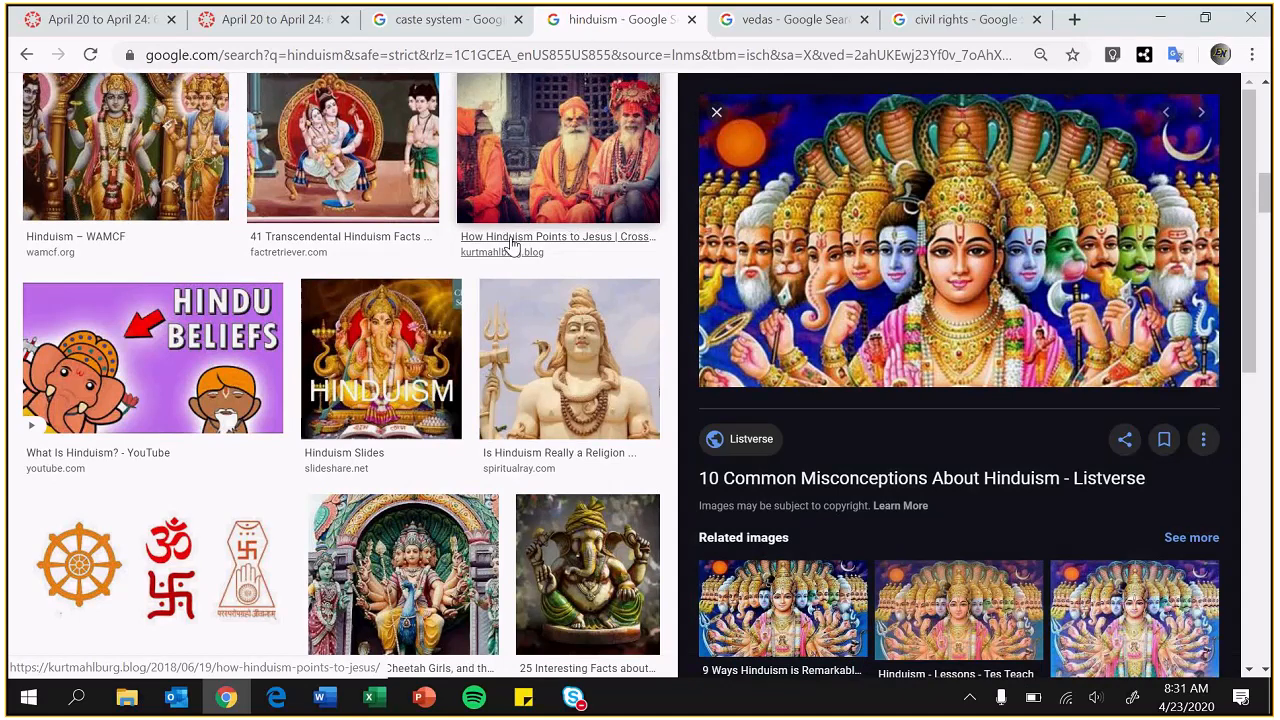
pyautogui.scroll(-3)
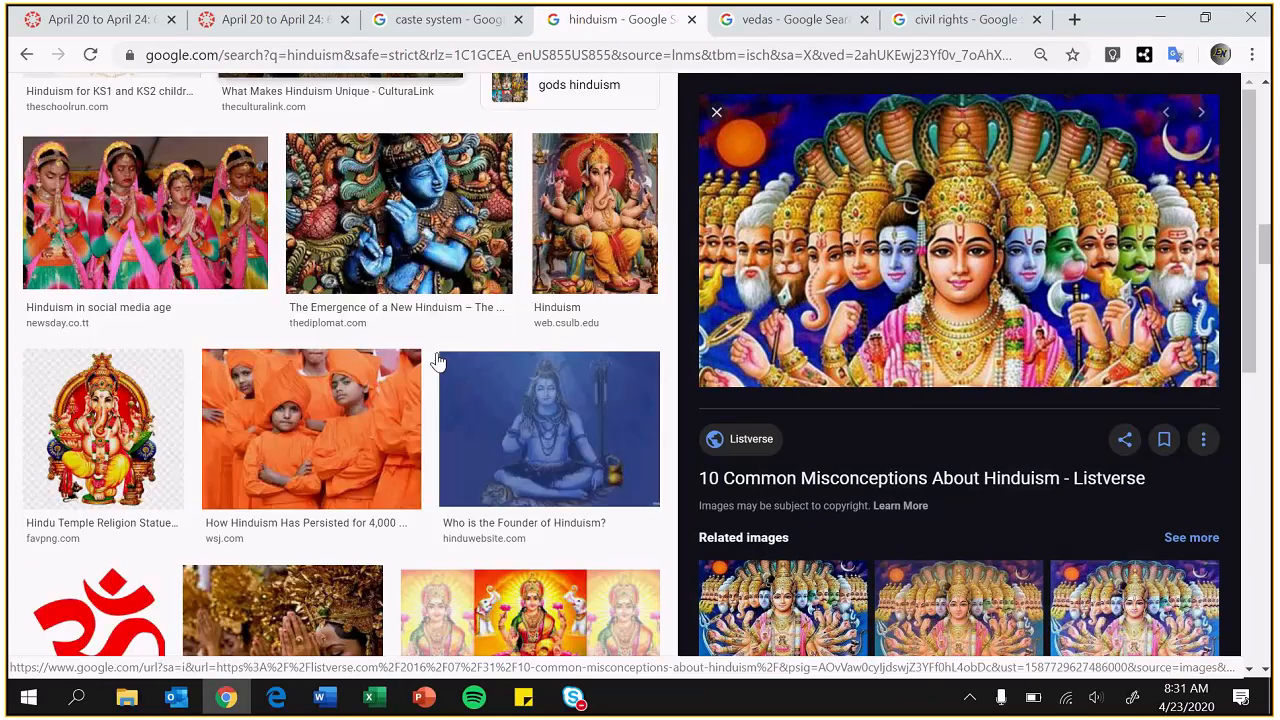
pyautogui.scroll(-3)
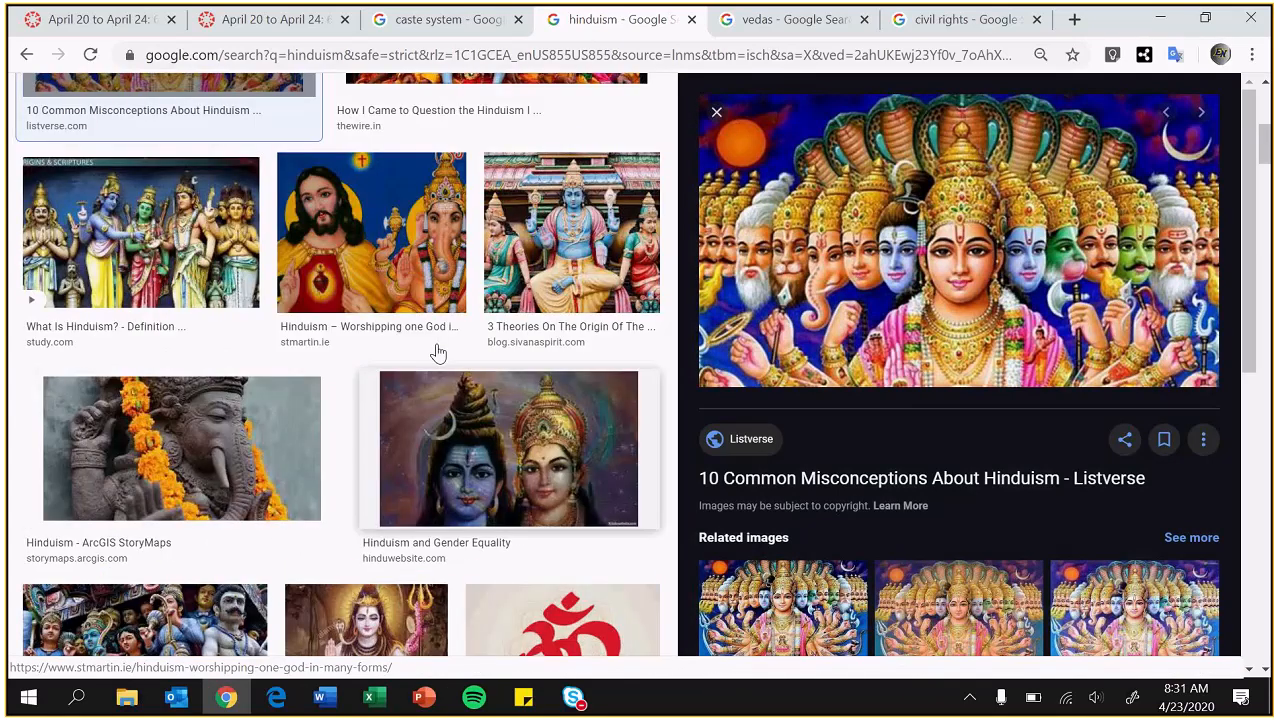
pyautogui.scroll(3)
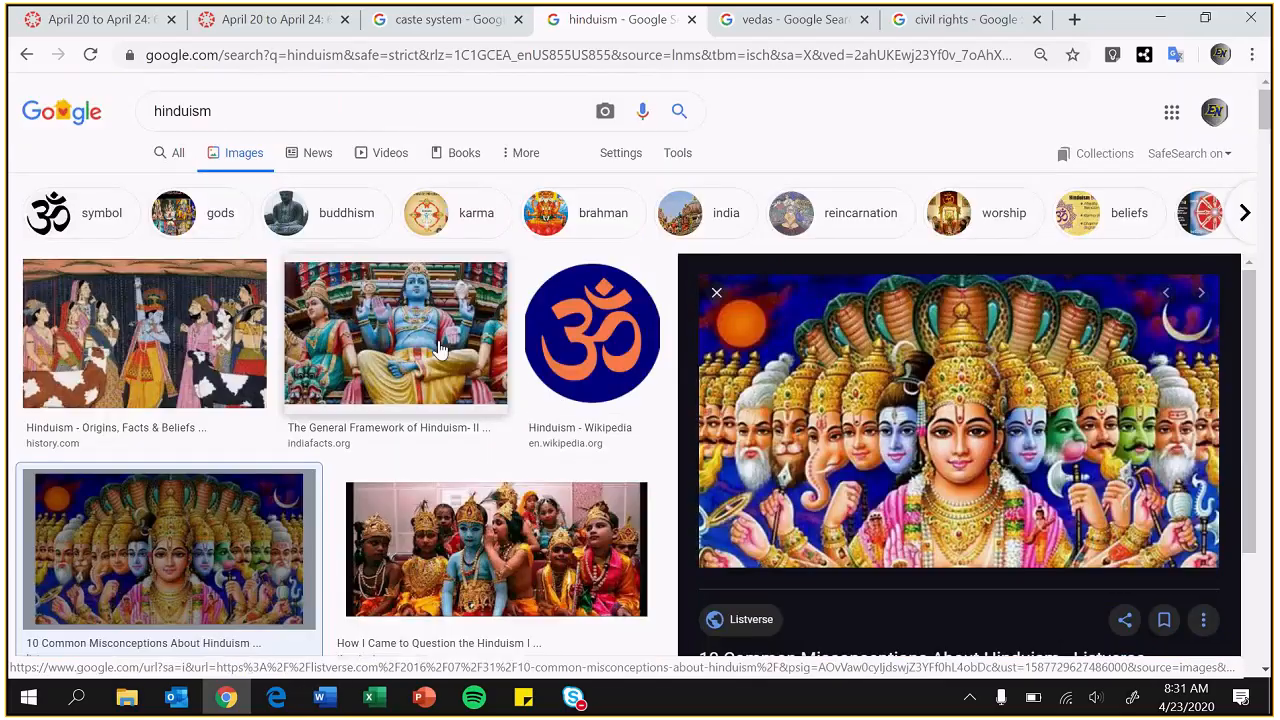
# Preview the Four Vedas image and scroll the vedas results, then switch to civil rights.
pyautogui.click(790, 19)
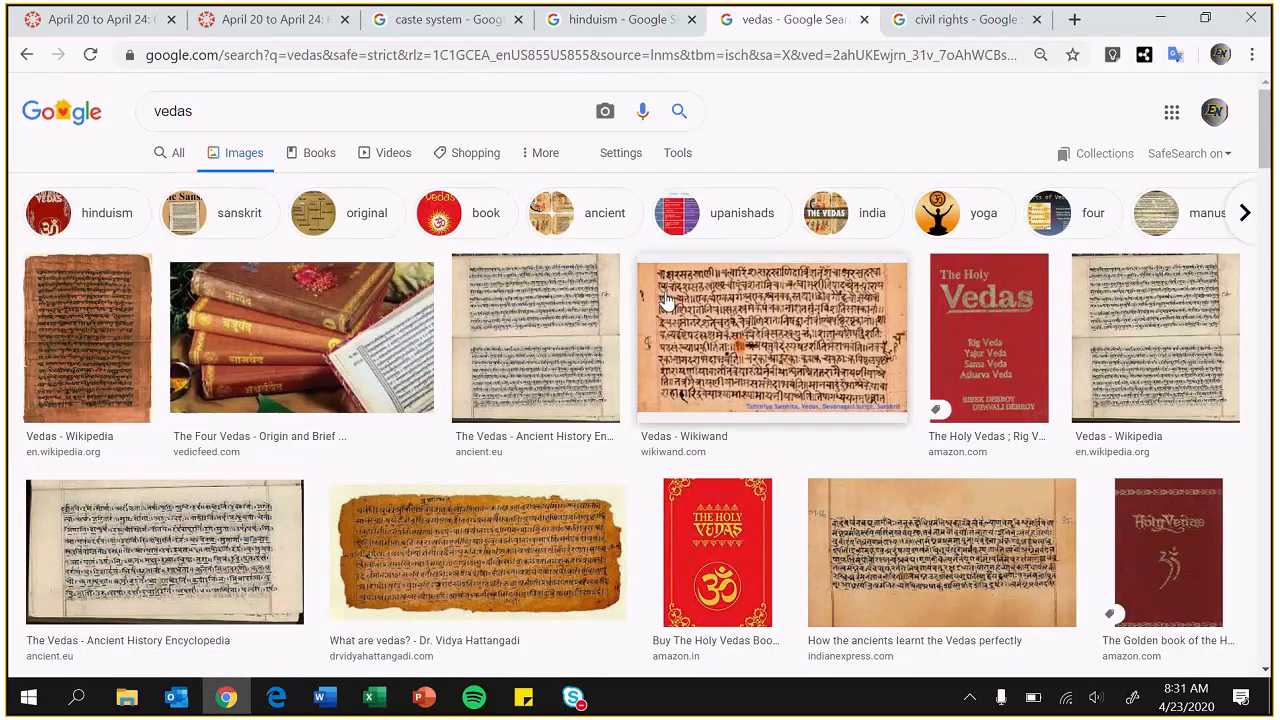
pyautogui.click(301, 337)
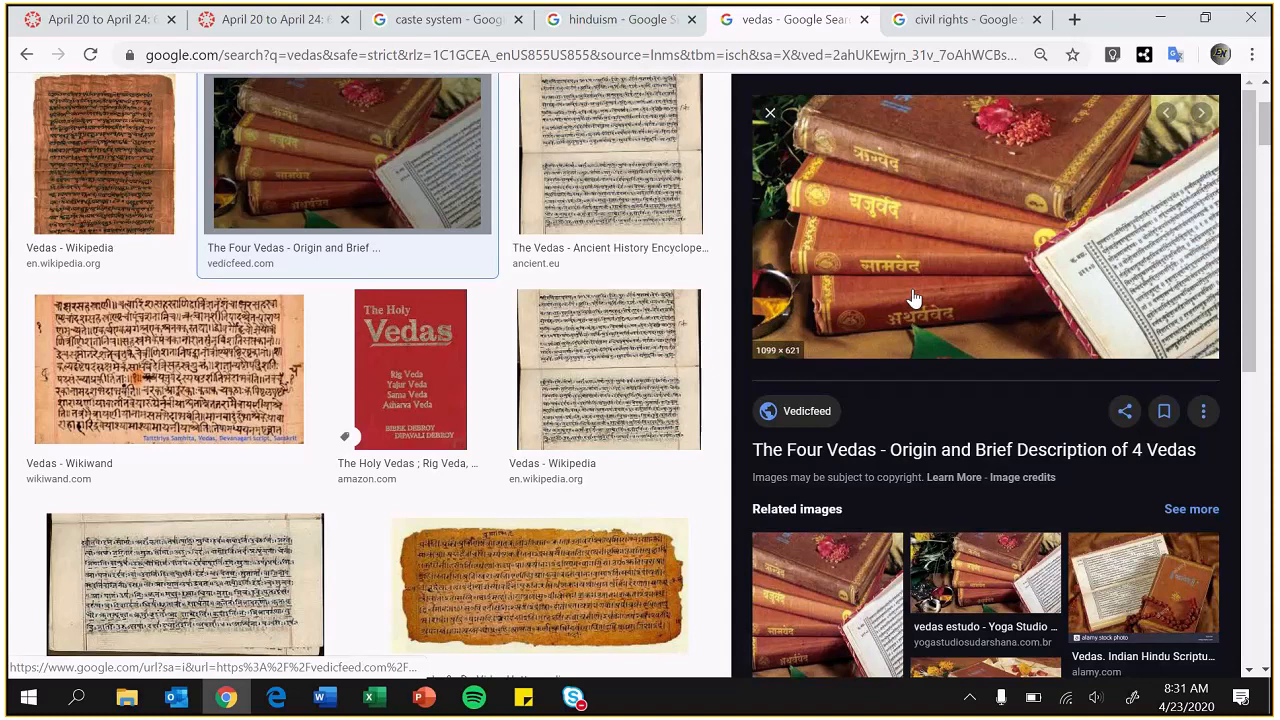
pyautogui.scroll(-3)
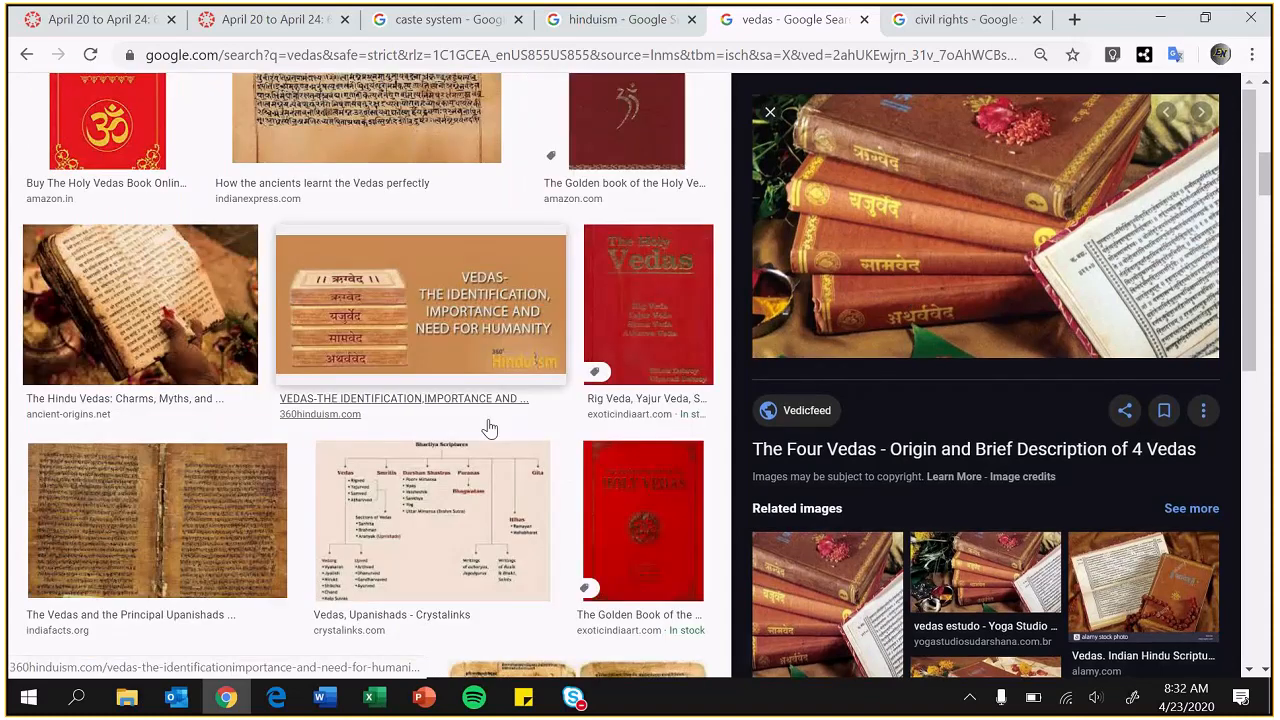
pyautogui.scroll(-3)
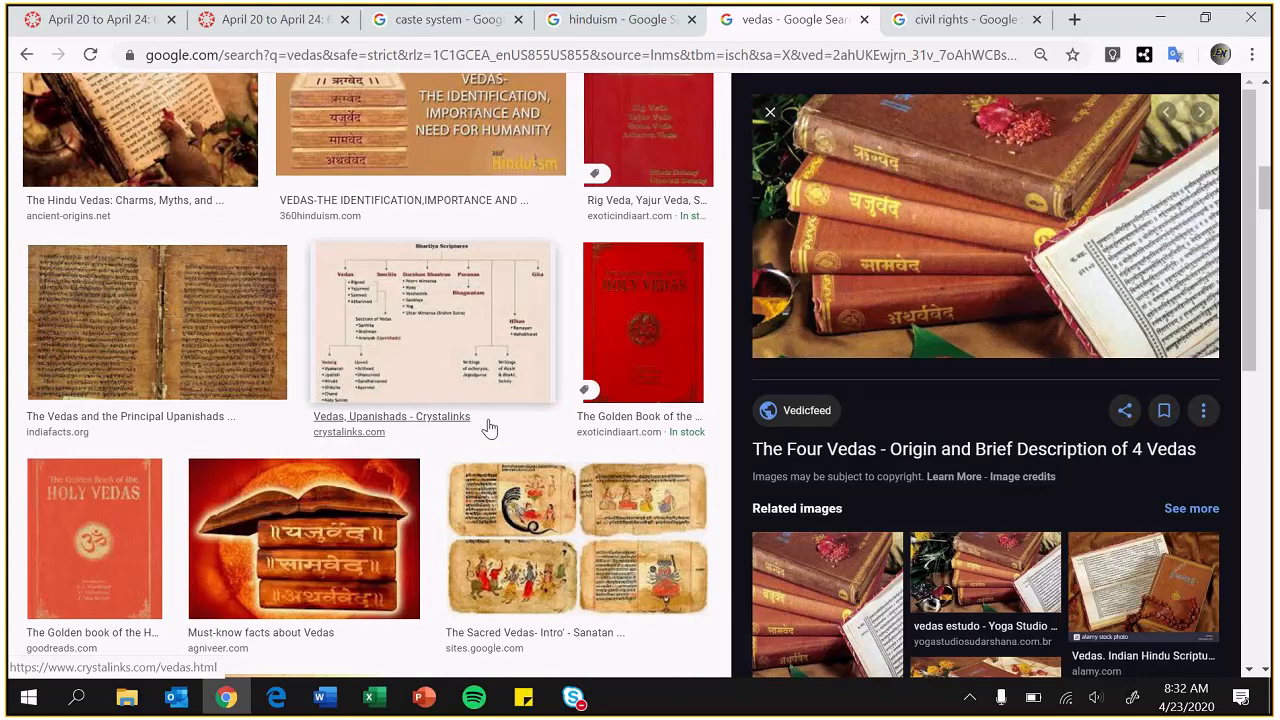
pyautogui.moveTo(460, 440)
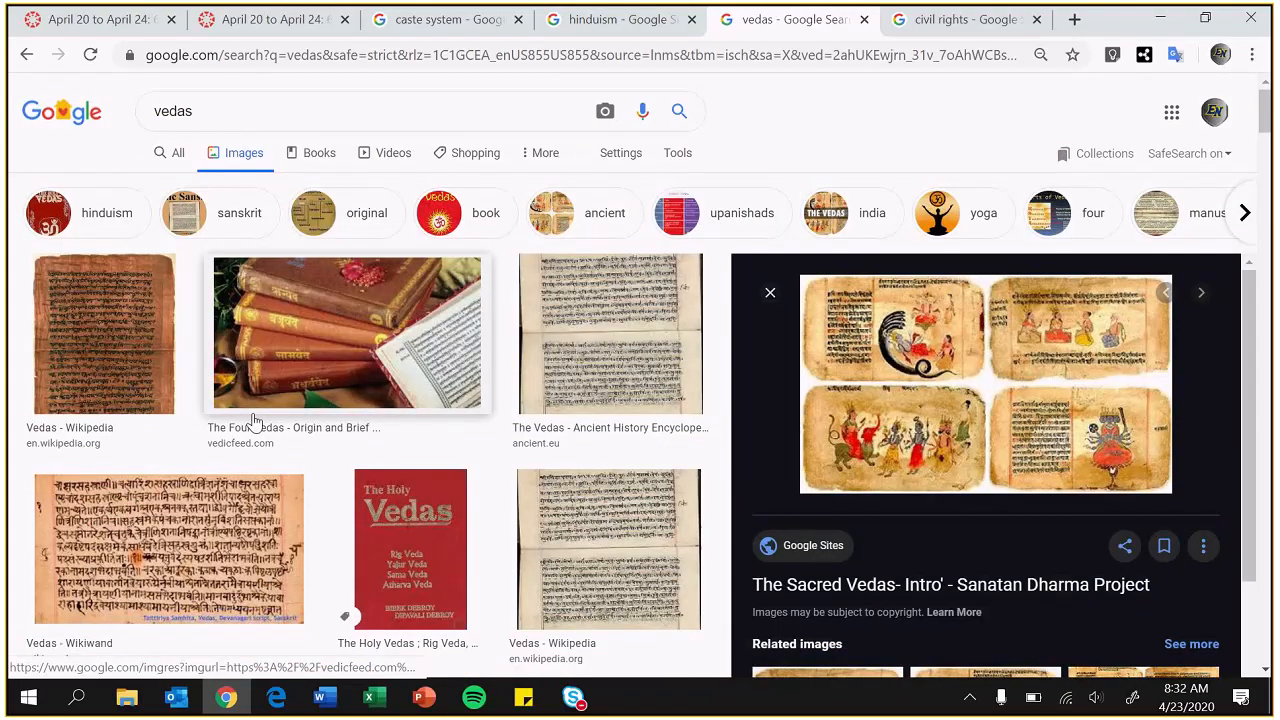
pyautogui.click(960, 19)
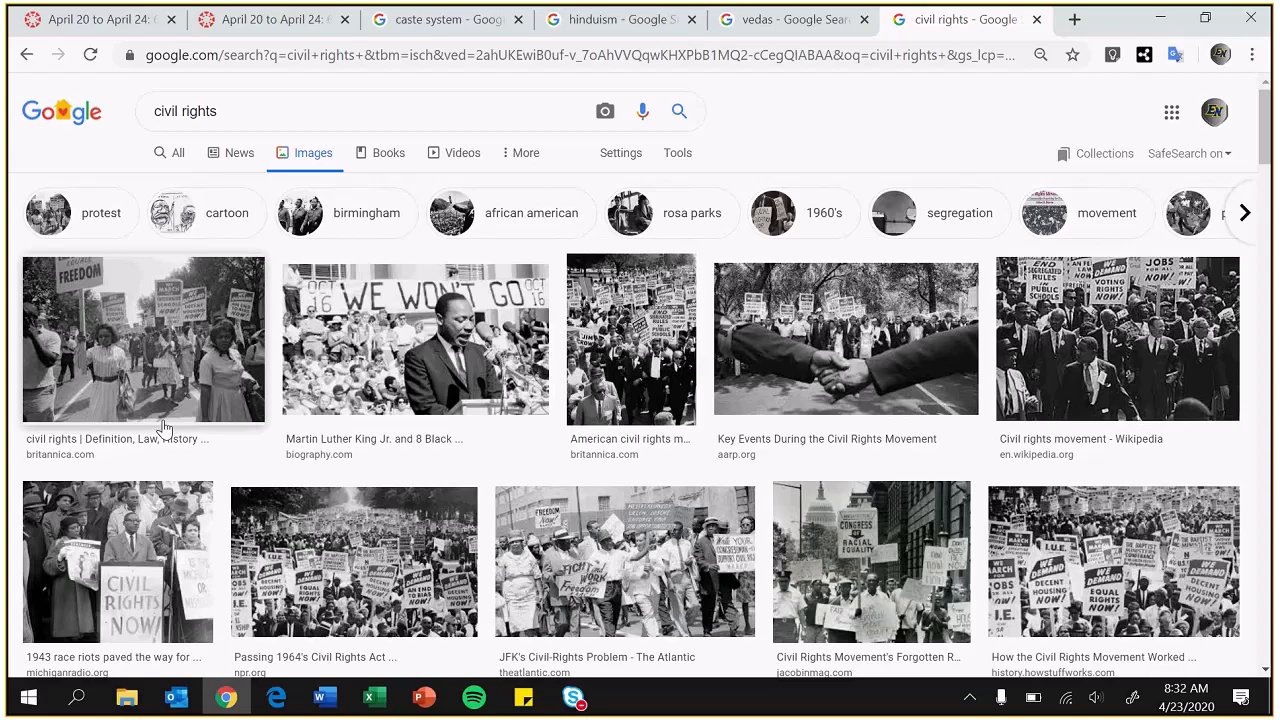
# Preview the Martin Luther King Jr. speech photo, then return to the agenda tab.
pyautogui.scroll(-3)
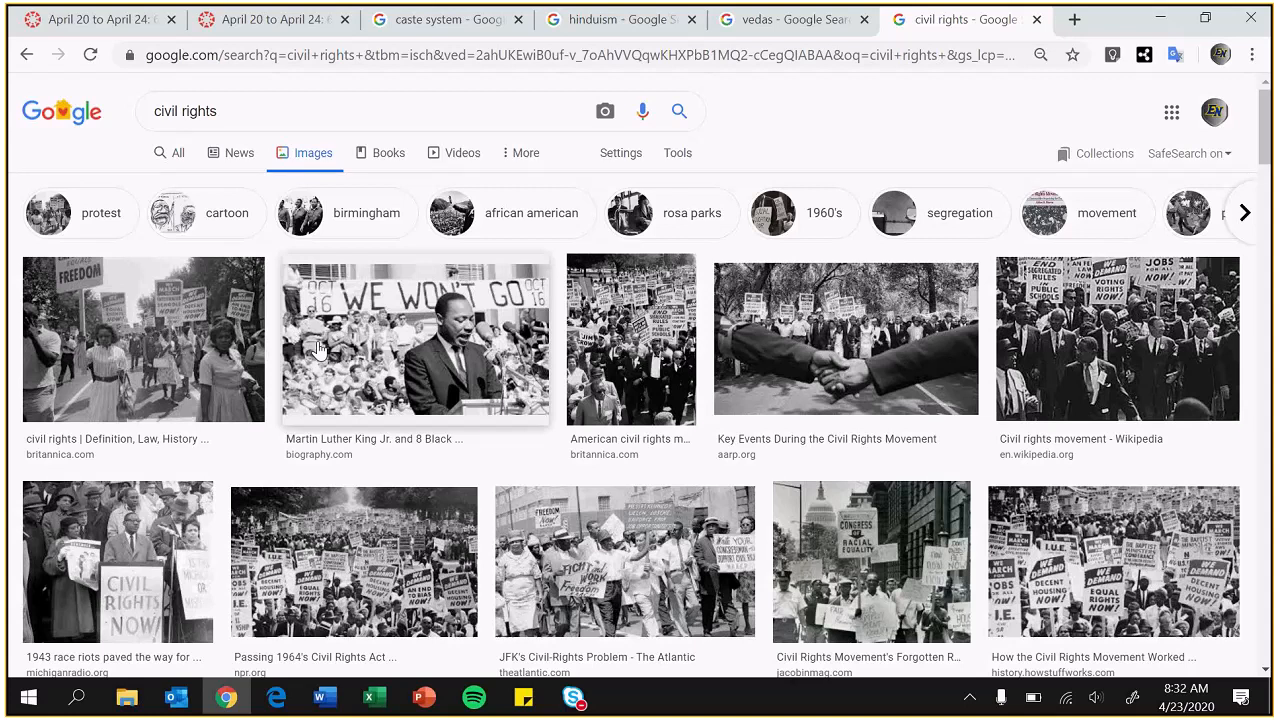
pyautogui.moveTo(318, 358)
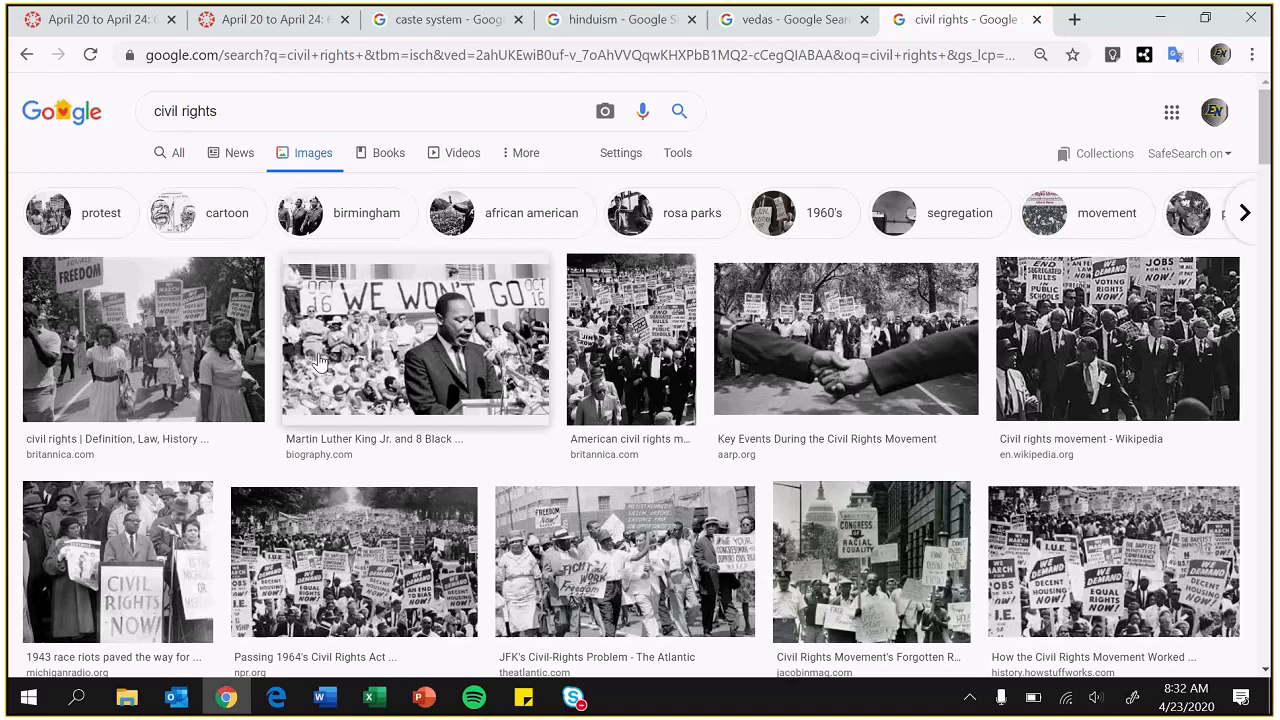
pyautogui.moveTo(688, 385)
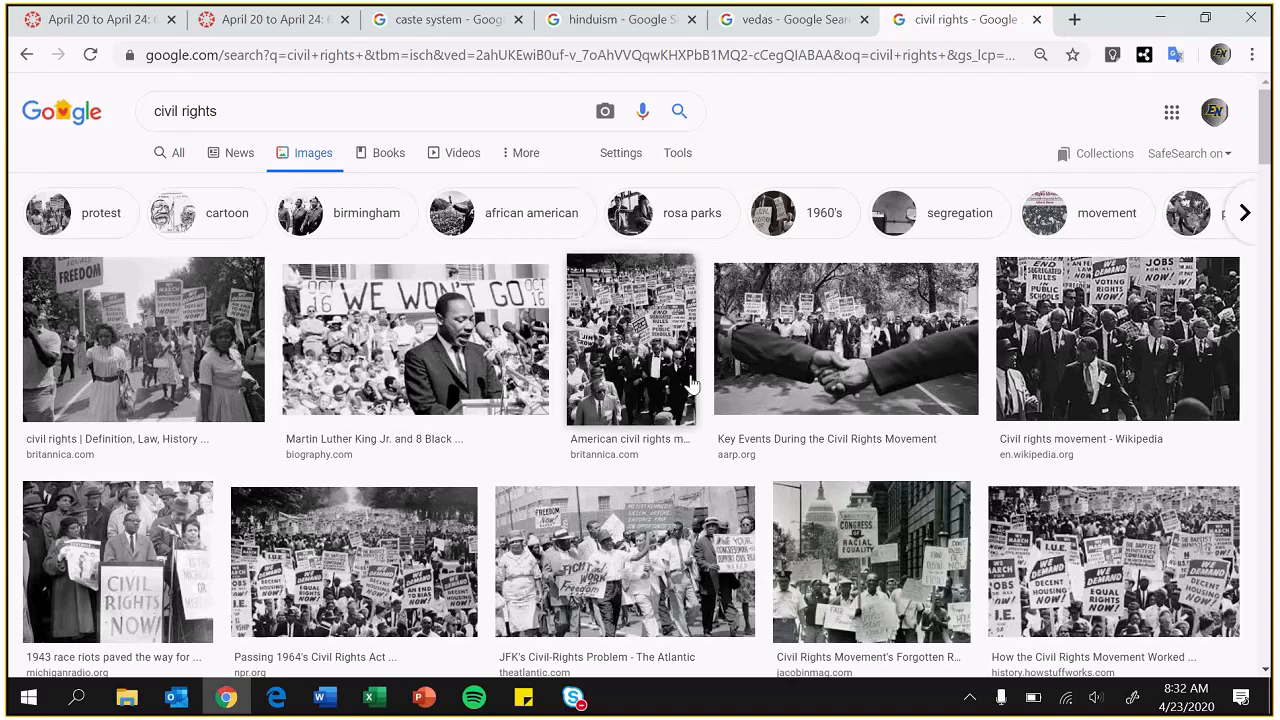
pyautogui.click(413, 339)
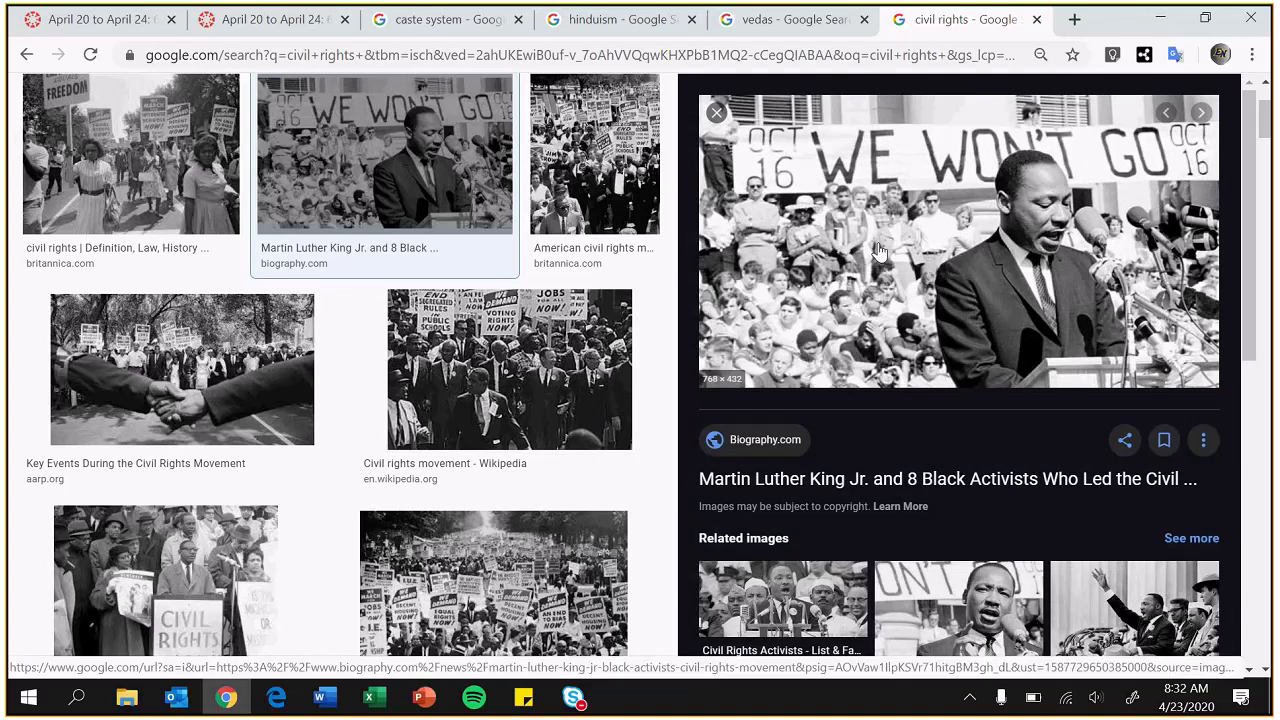
pyautogui.moveTo(310, 42)
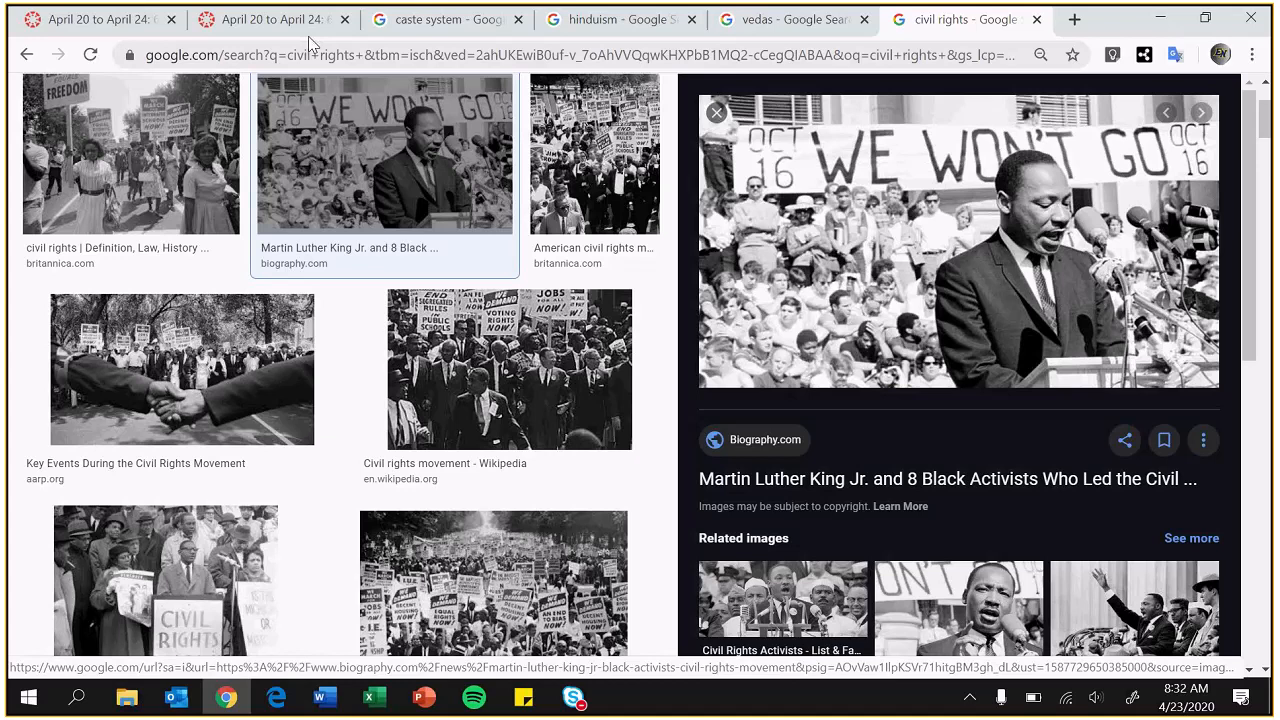
pyautogui.click(270, 19)
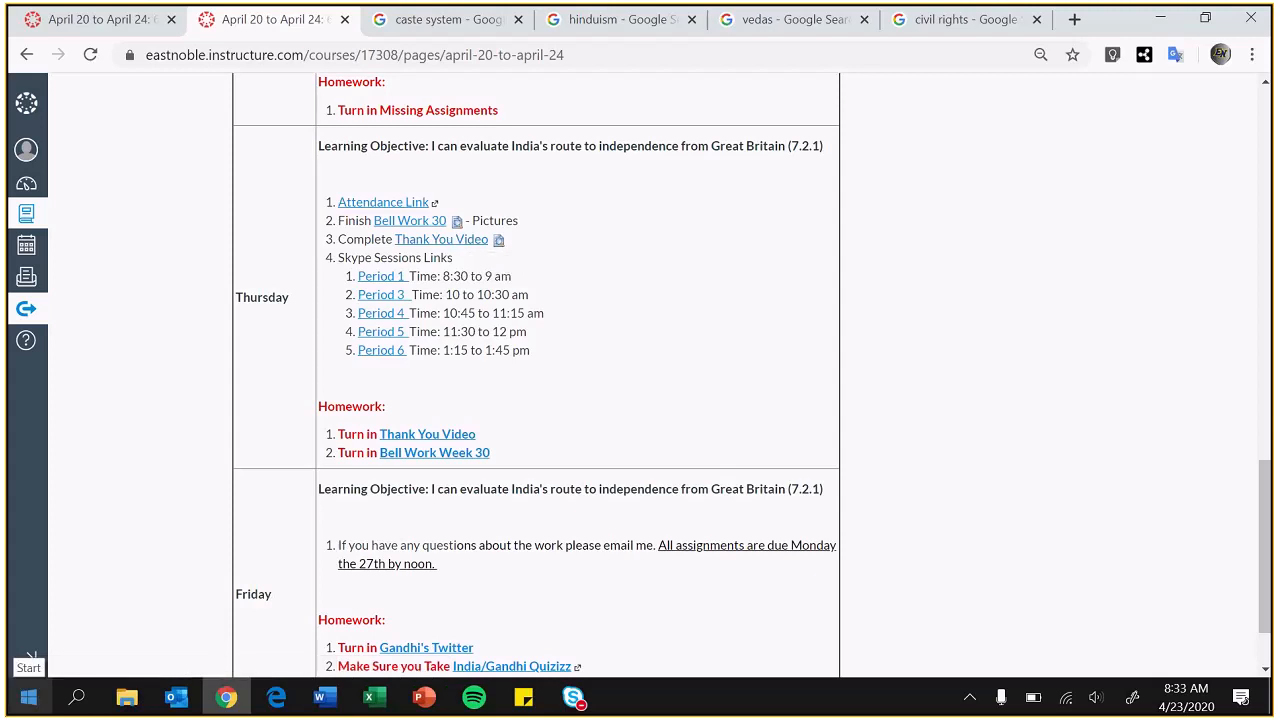
# Return to the April 20 to April 24 agenda, focused on Thursday's Thank You Video homework.
pyautogui.click(573, 697)
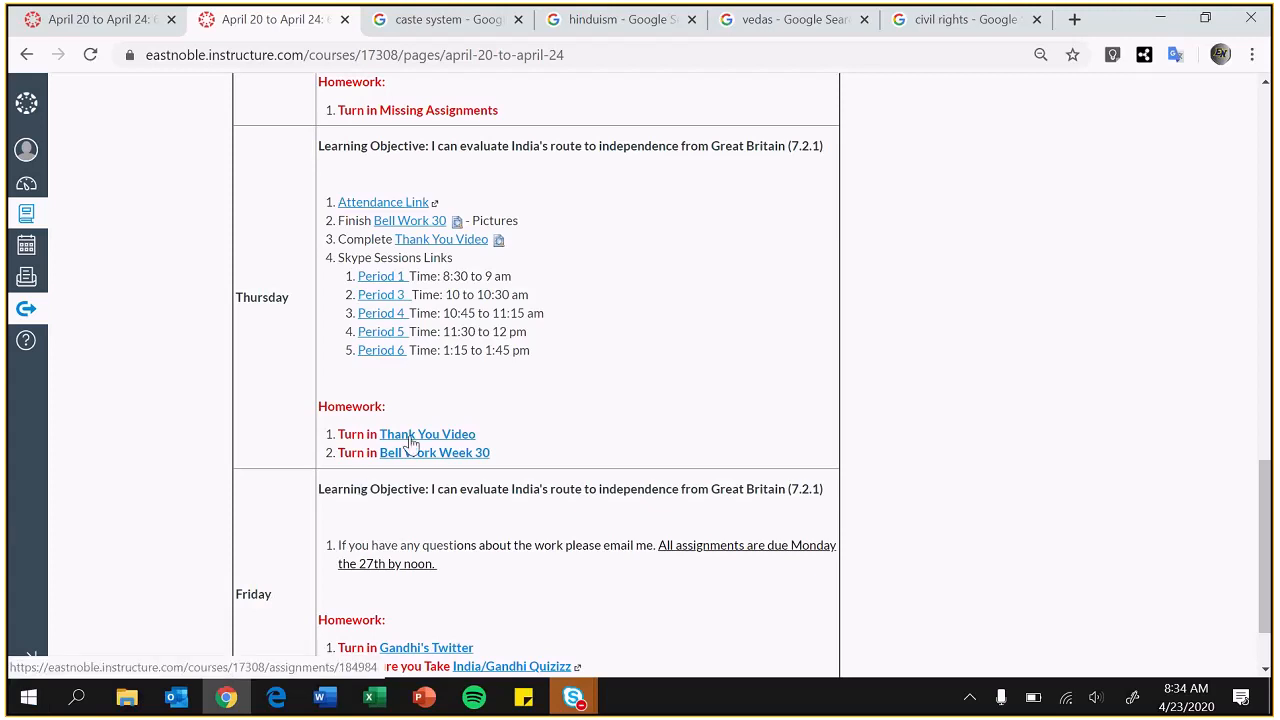
# Open the Thank You Video assignment and its Thank You Video.docx attachment.
pyautogui.click(427, 433)
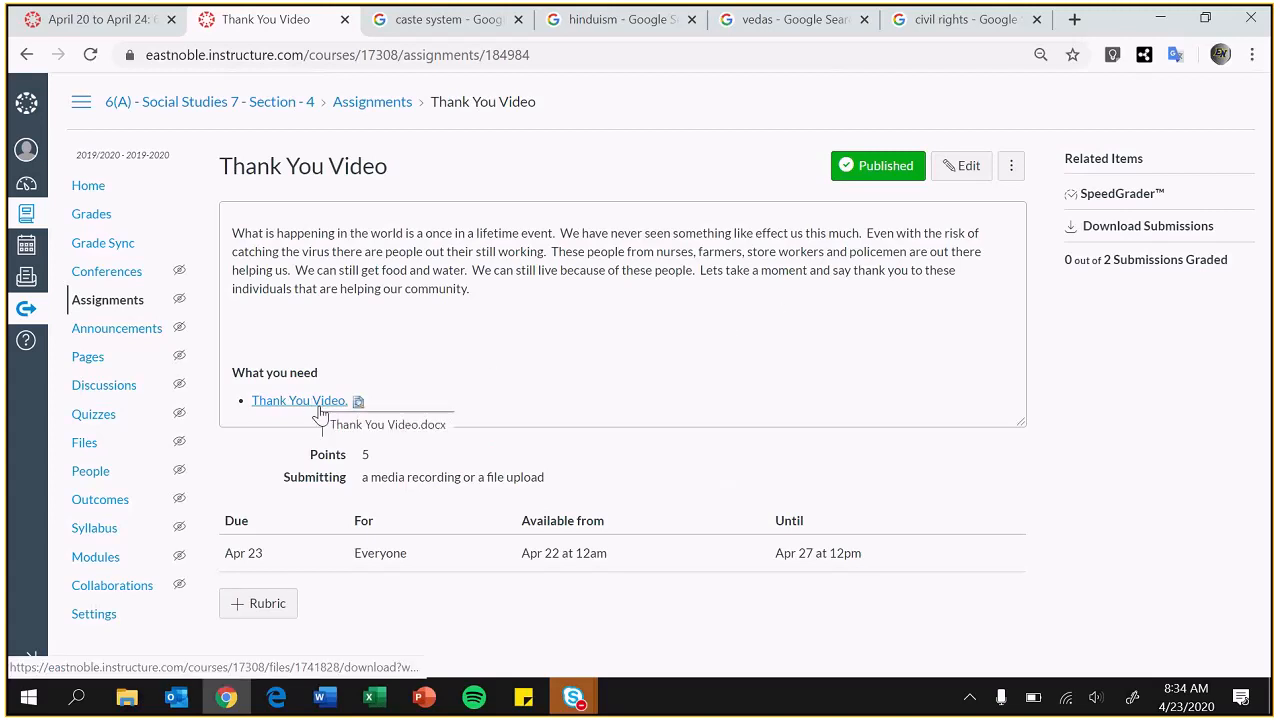
pyautogui.click(322, 697)
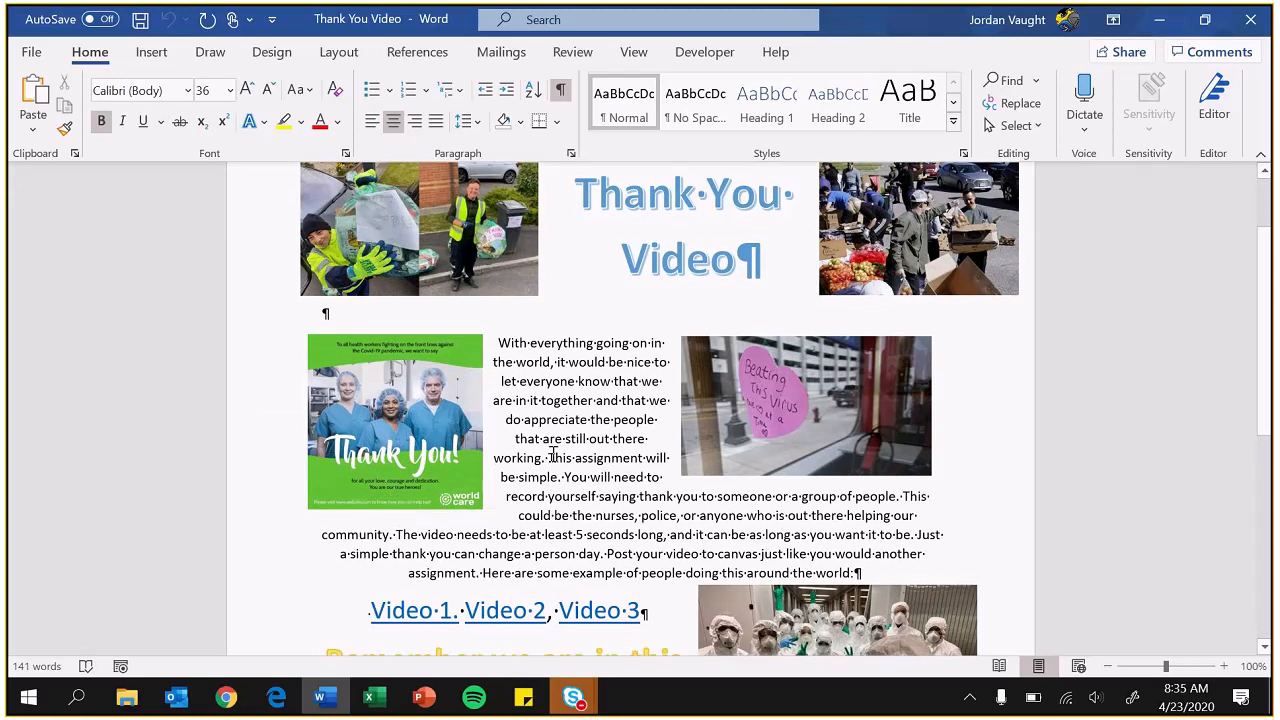
# Scroll the Word document down to the Video 1, Video 2 and Video 3 links.
pyautogui.scroll(-3)
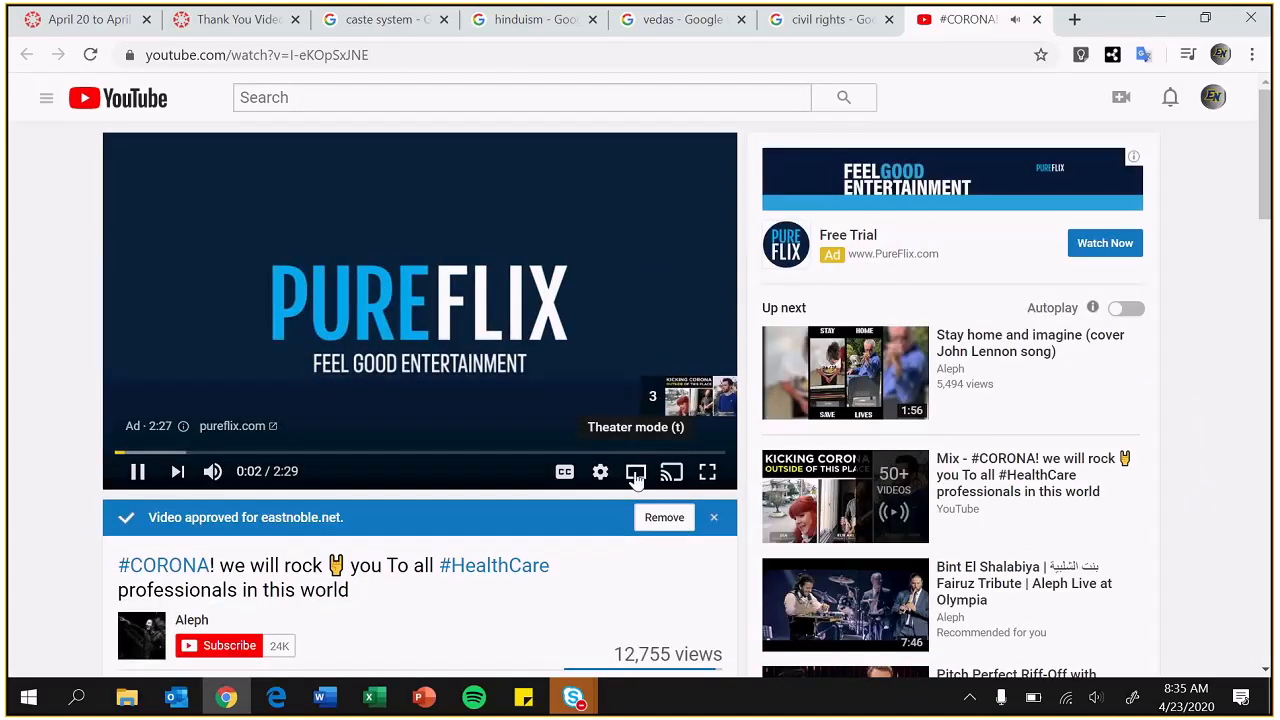
# Close the YouTube example video and the civil rights image results tab.
pyautogui.click(636, 471)
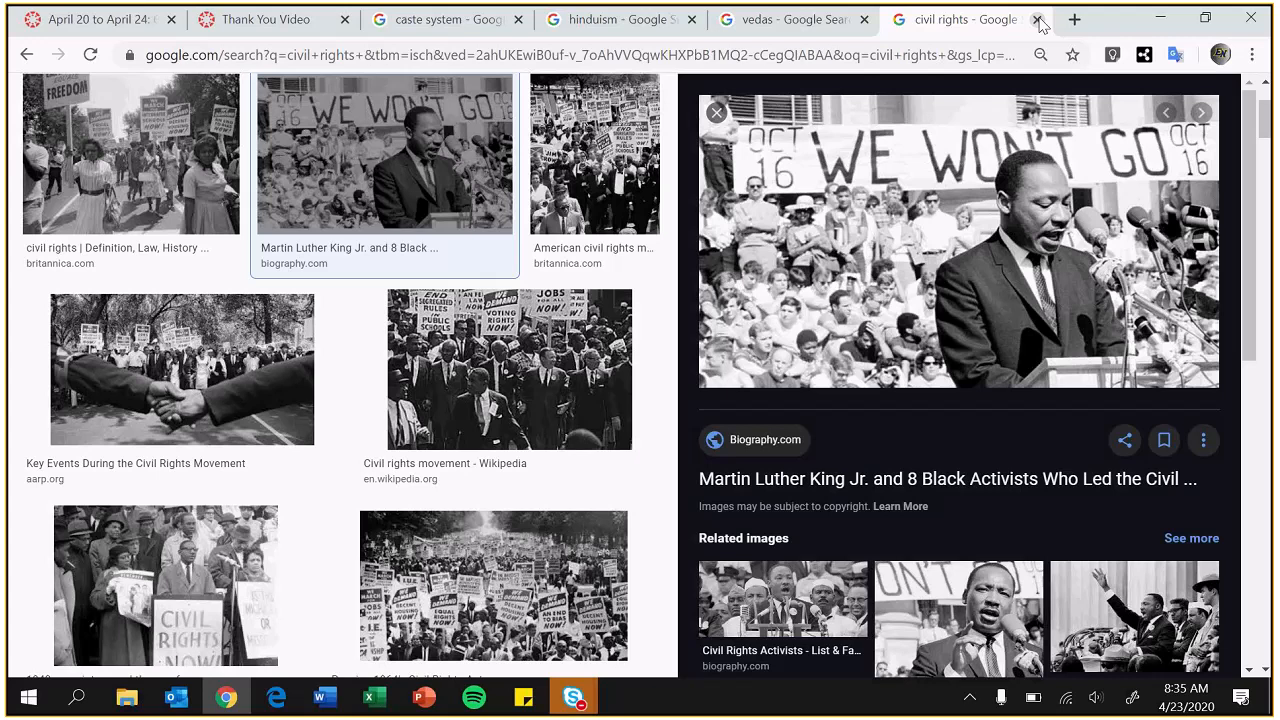
pyautogui.click(323, 697)
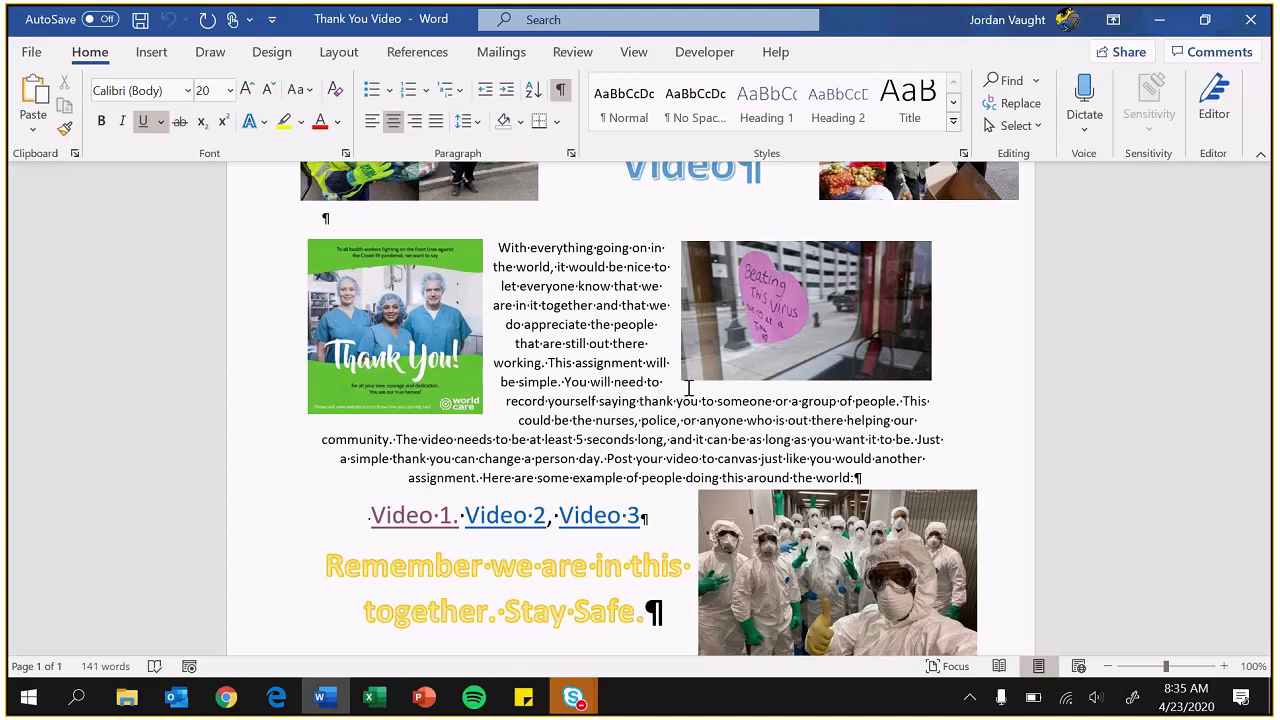
pyautogui.moveTo(760, 416)
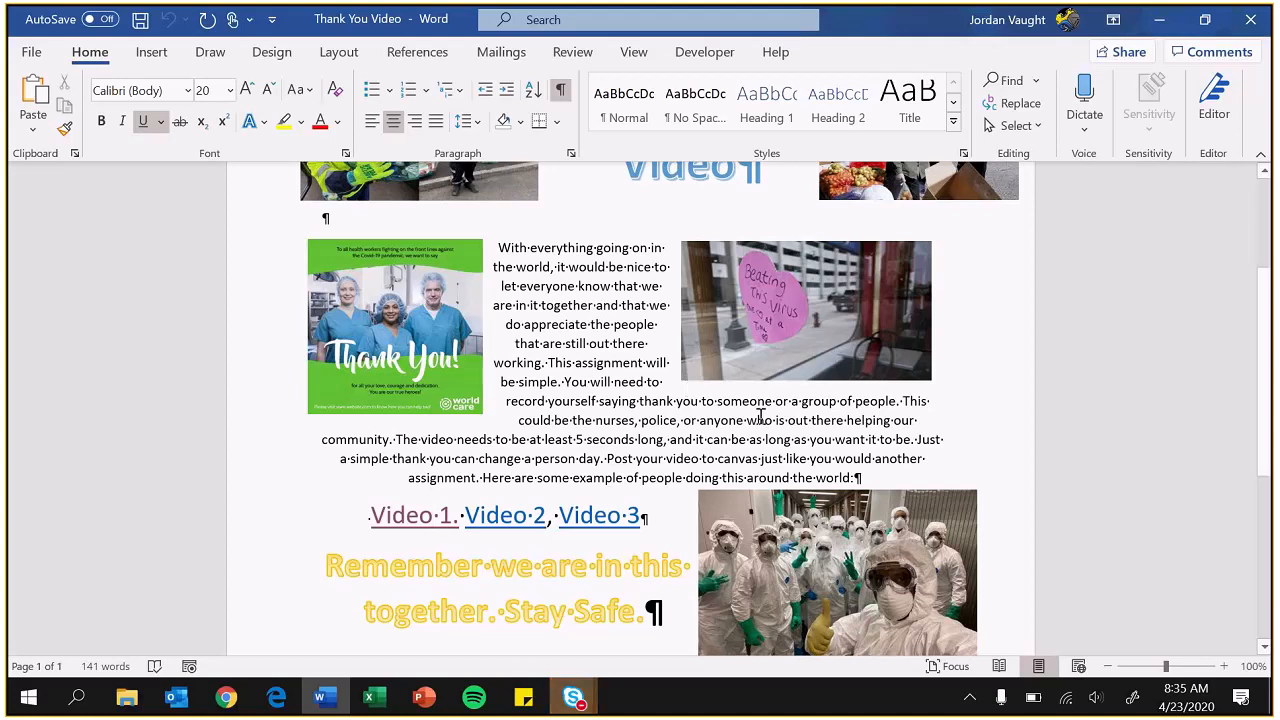